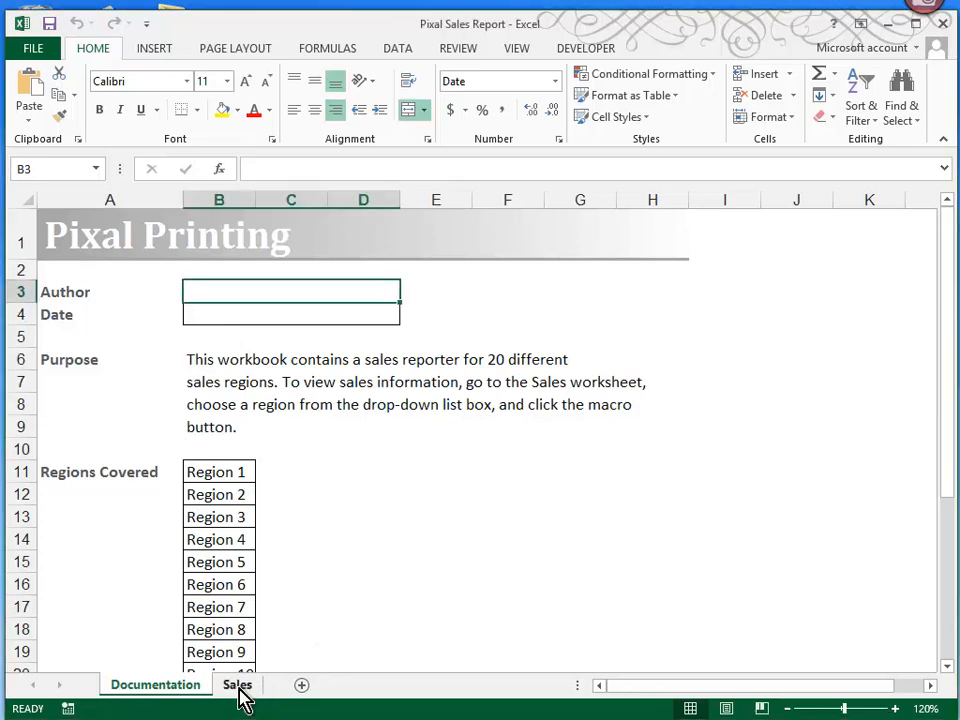
Show the Sales worksheet and open the Region 1 drop-down list in cell C4.
left_click(237, 684)
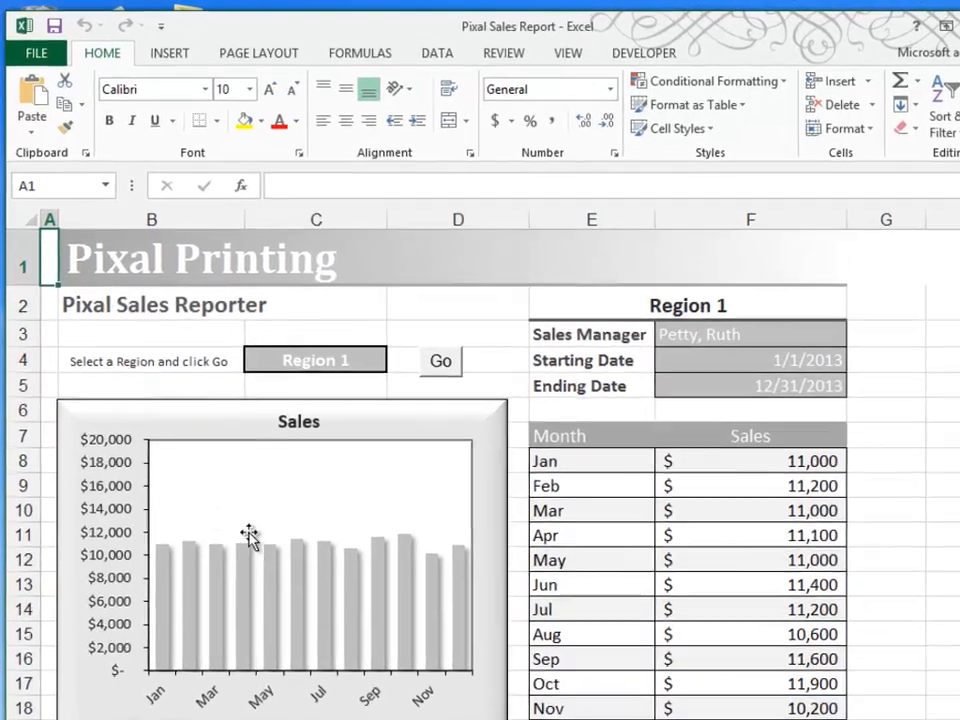
left_click(315, 360)
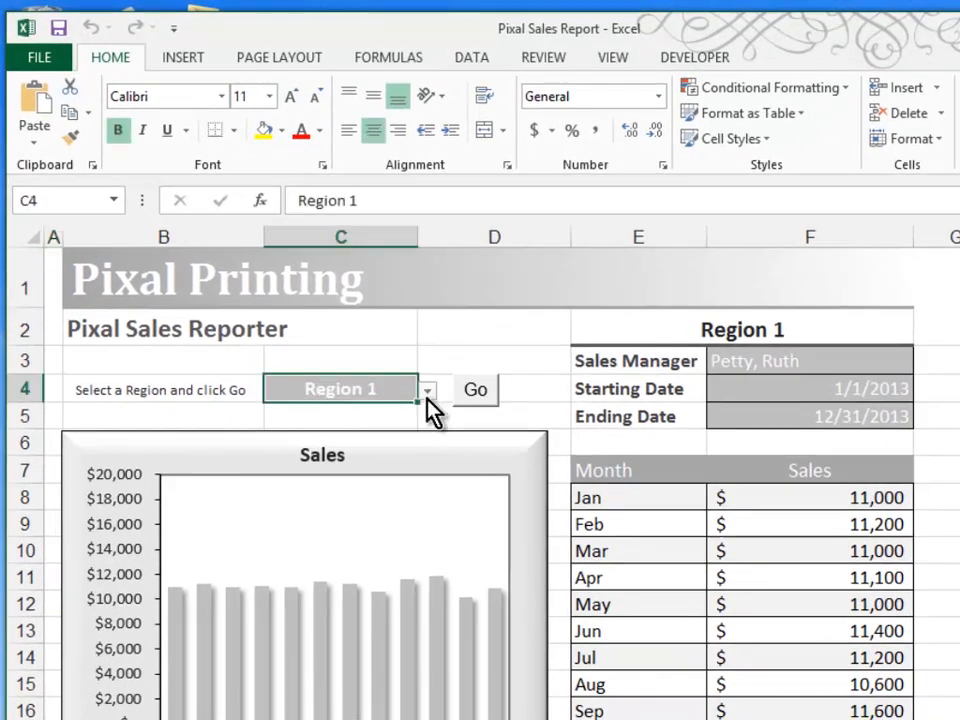
left_click(427, 390)
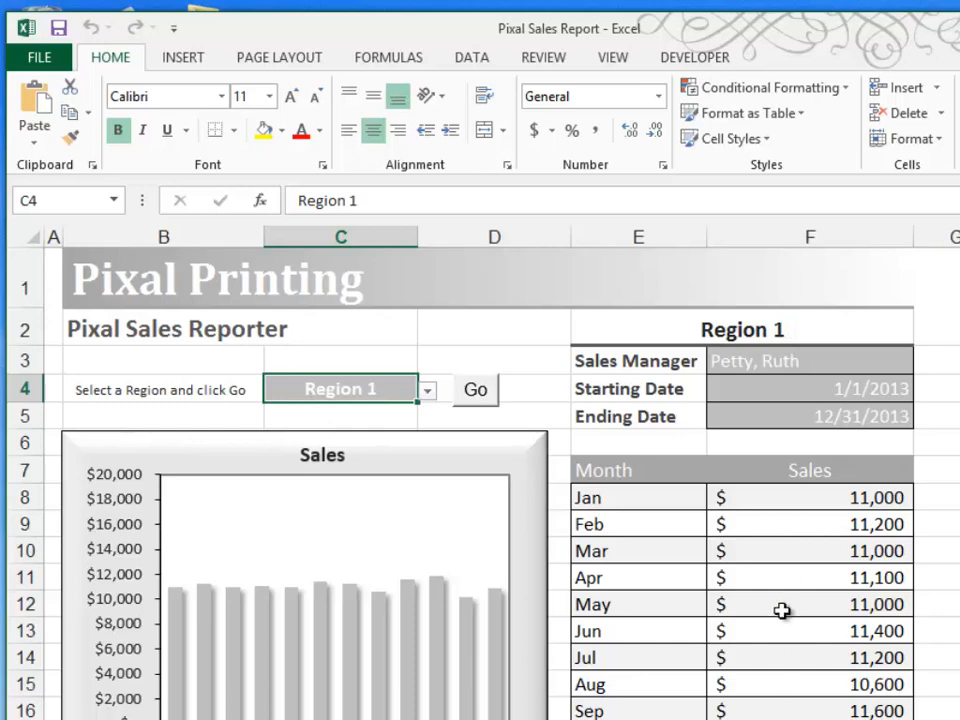
mouse_move(845, 490)
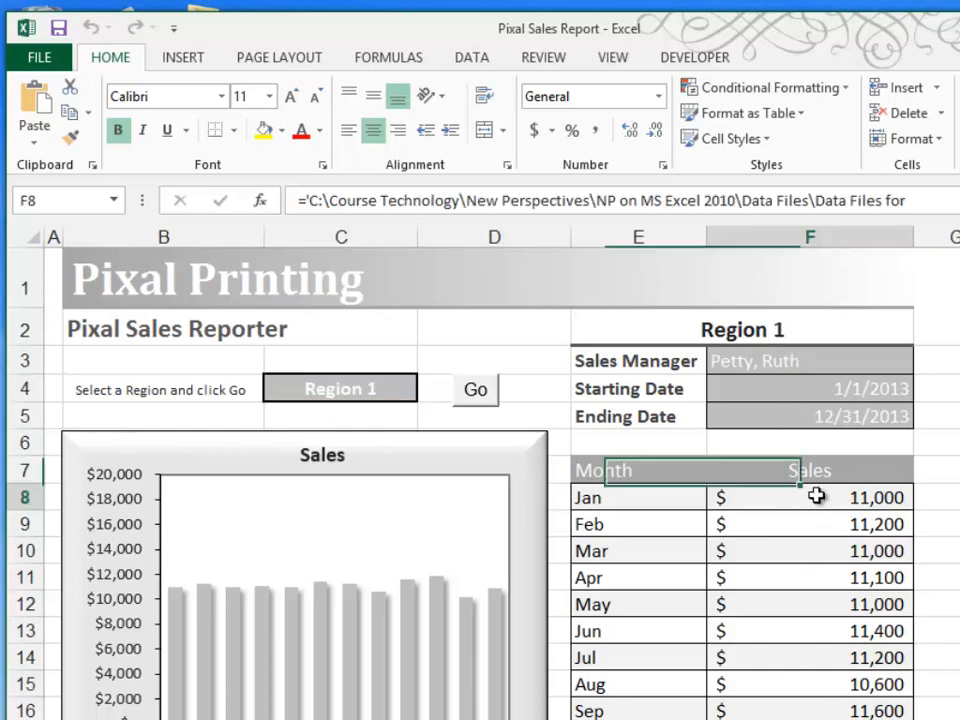
Check the January and February sales links to Regions.xlsx, then select the Go button.
left_click(797, 497)
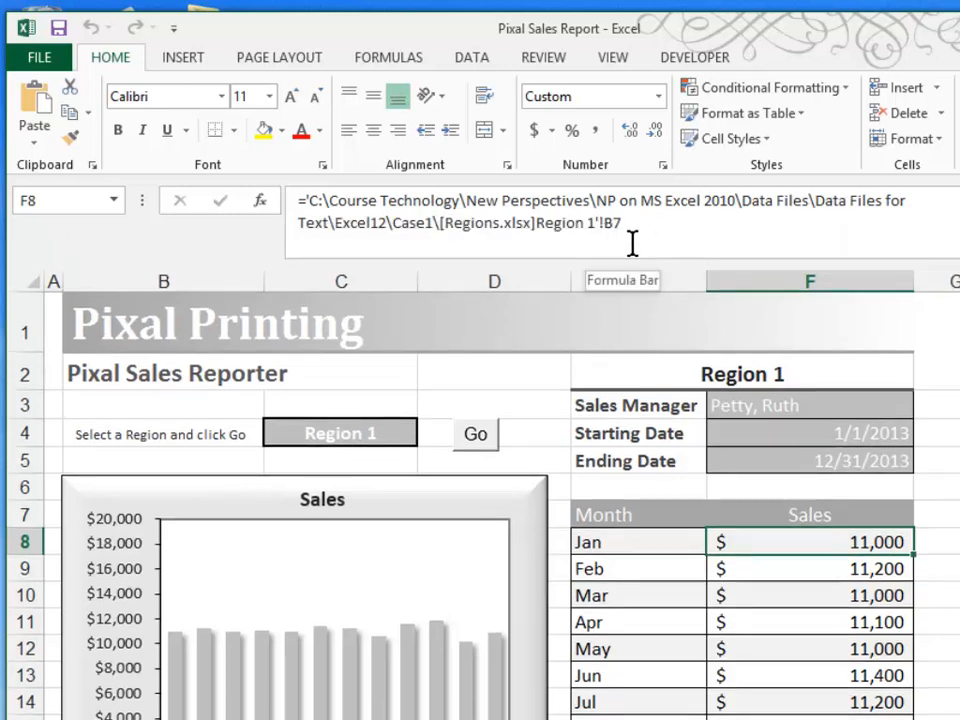
mouse_move(775, 510)
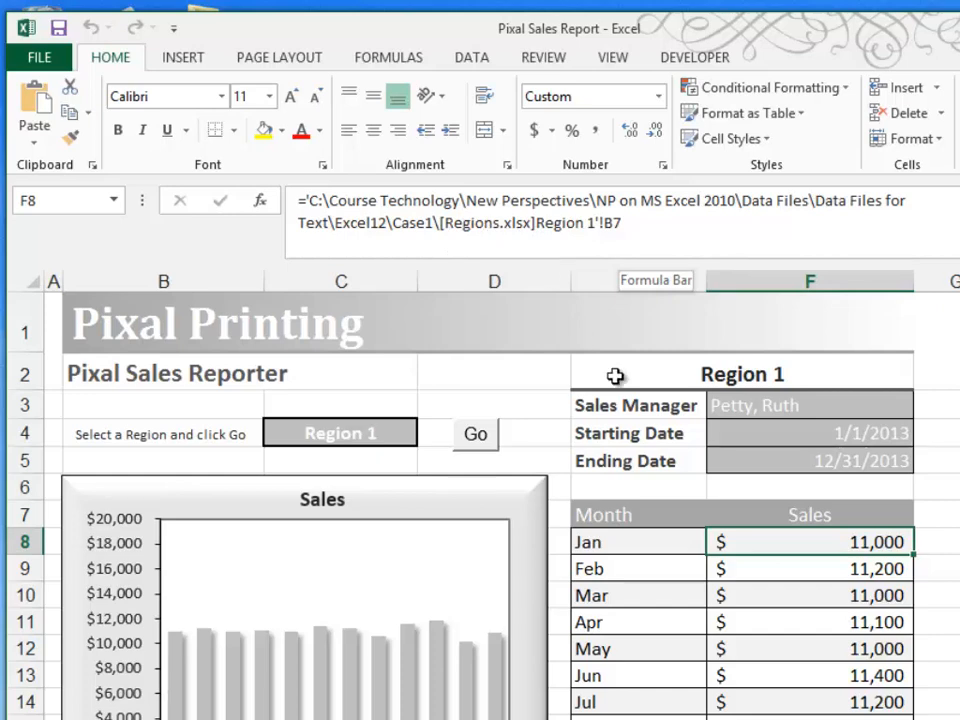
left_click(810, 568)
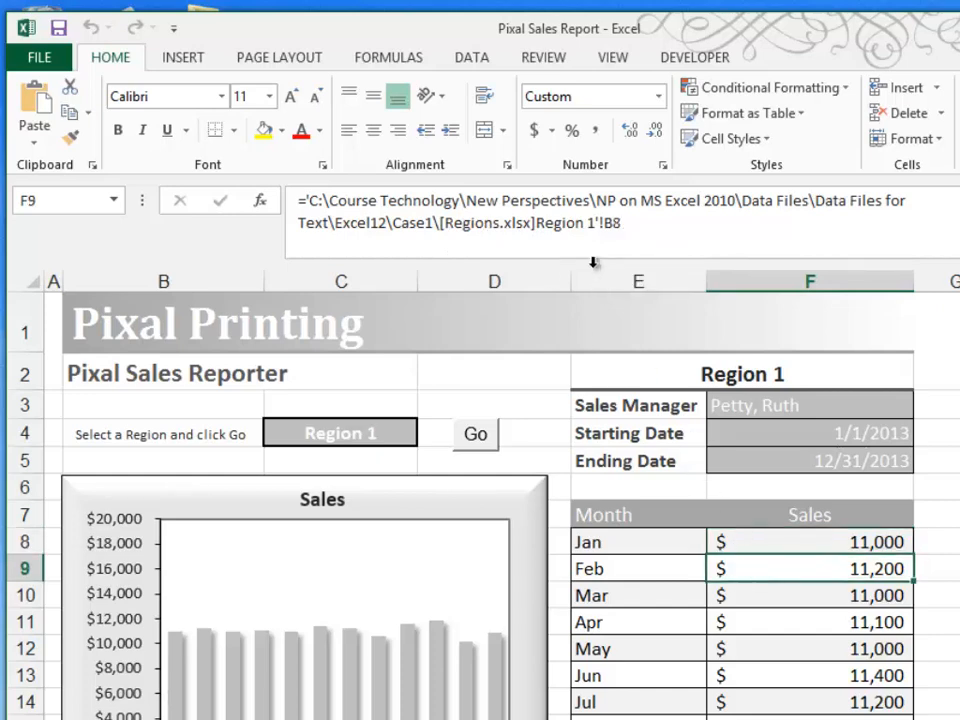
mouse_move(595, 245)
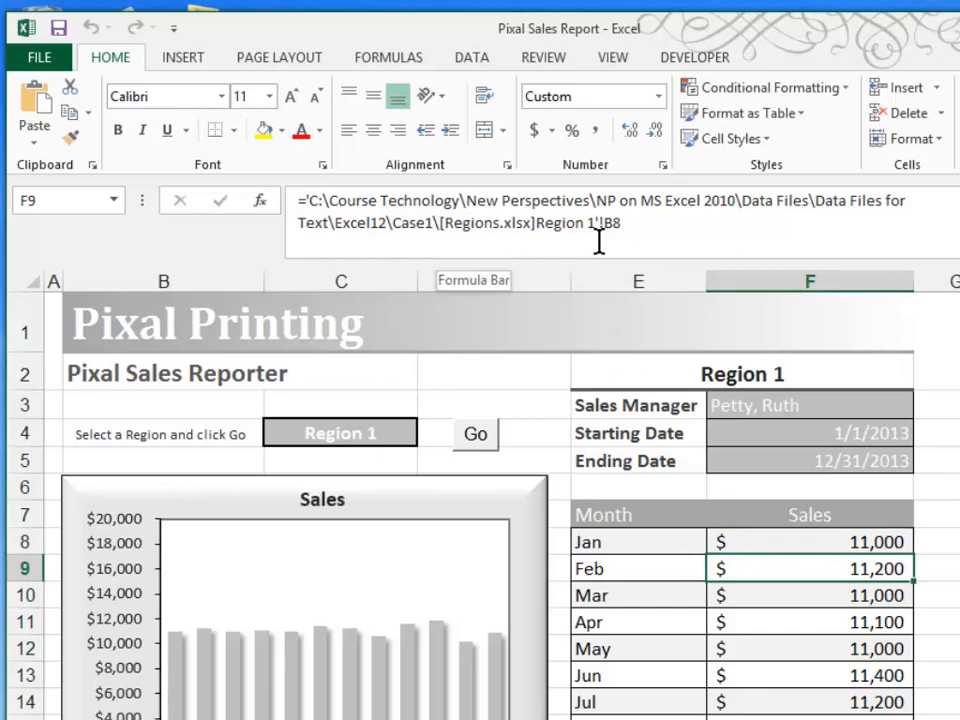
mouse_move(920, 245)
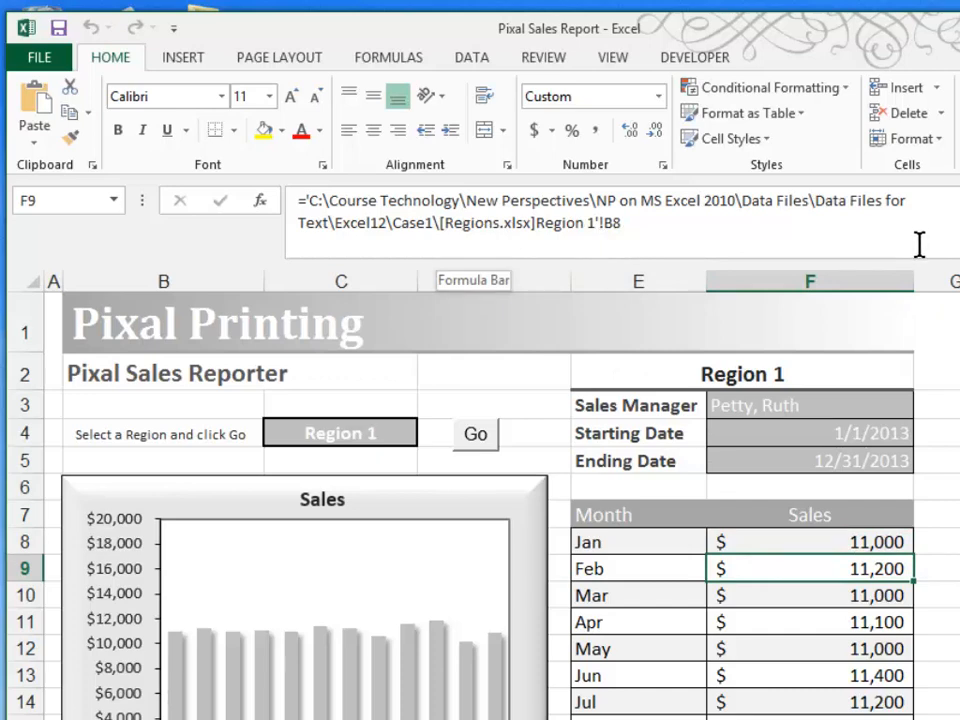
mouse_move(895, 246)
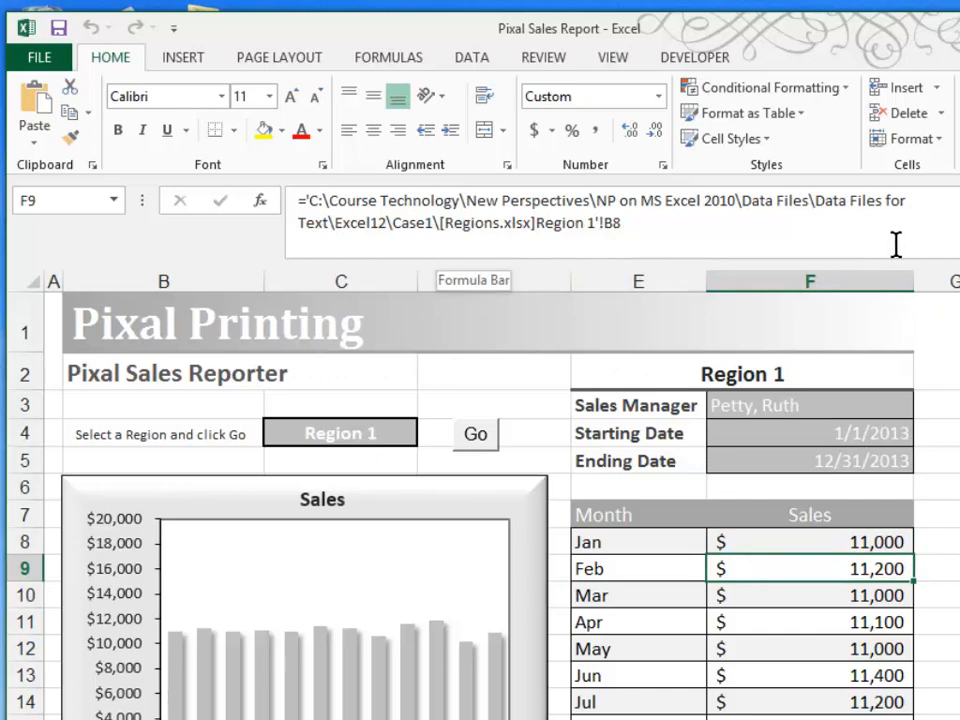
mouse_move(405, 433)
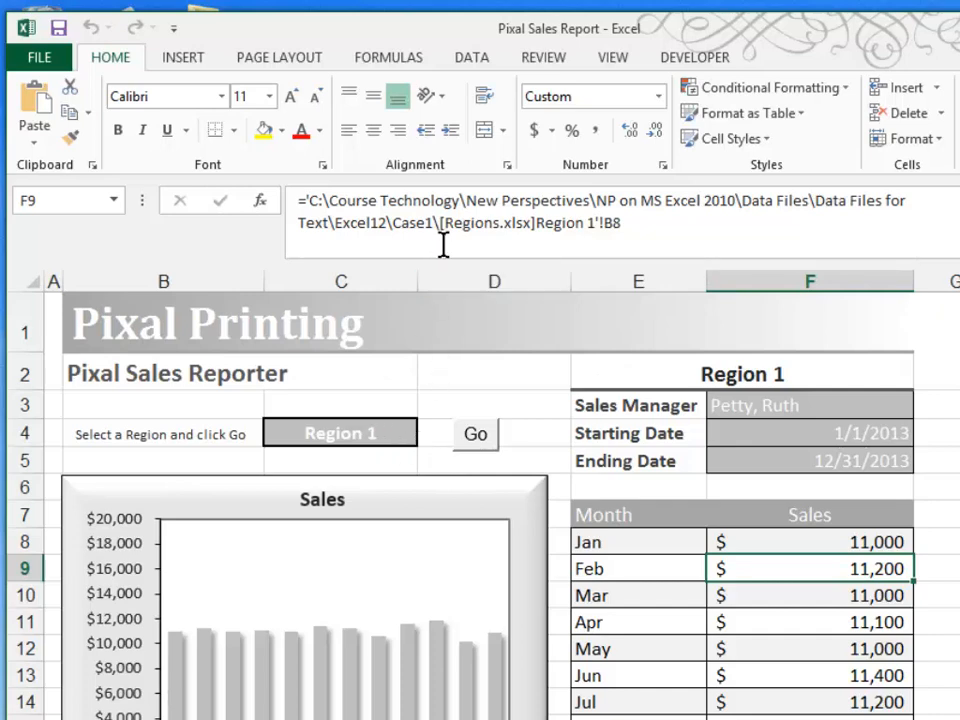
mouse_move(583, 242)
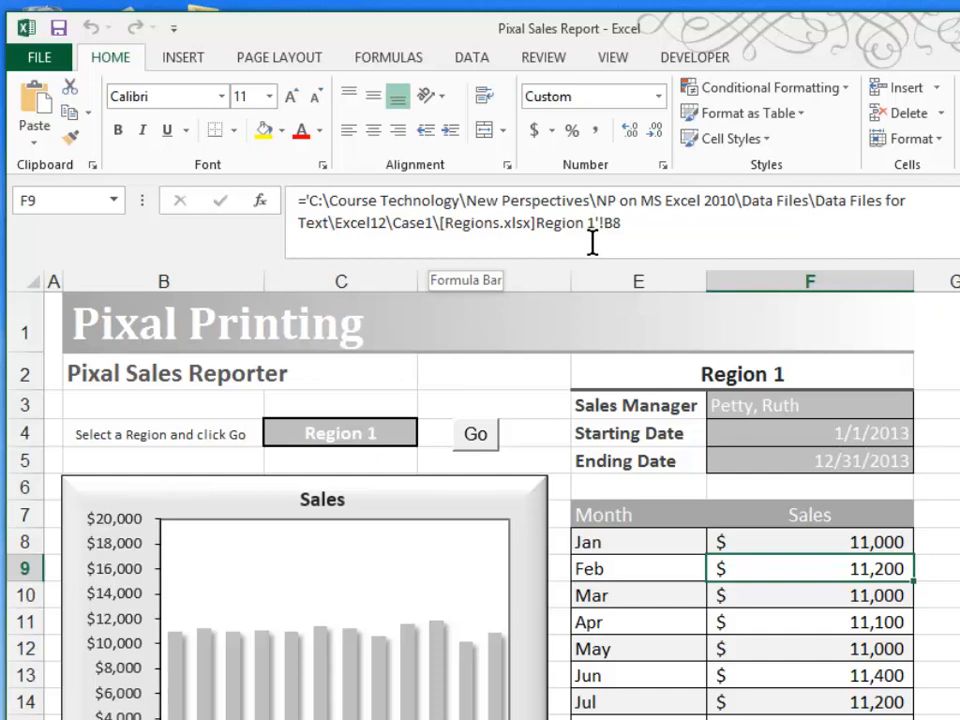
mouse_move(665, 333)
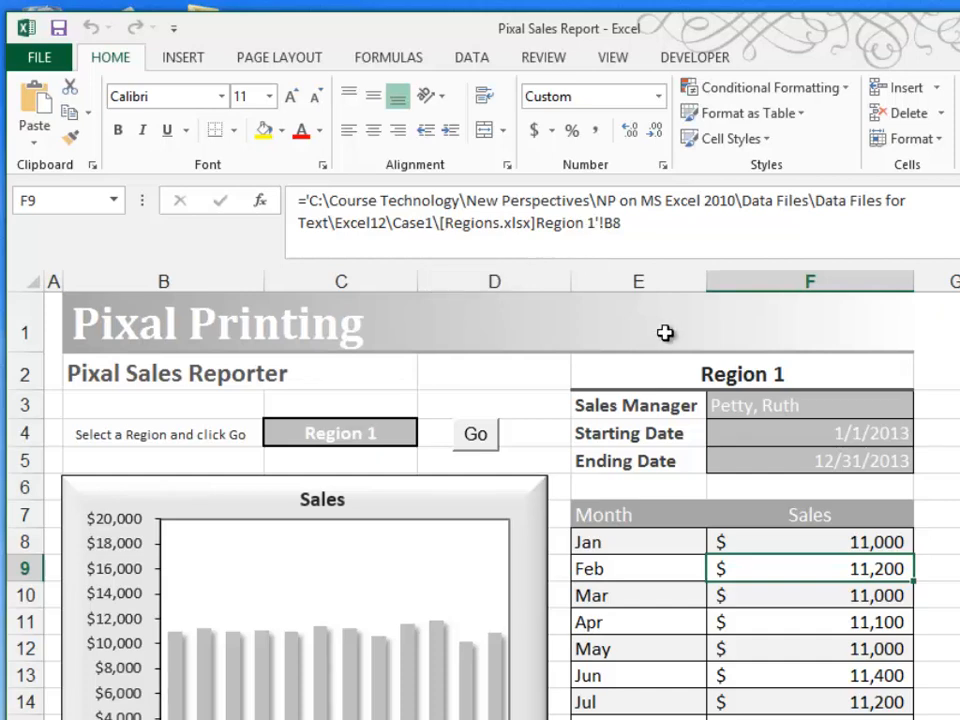
mouse_move(692, 371)
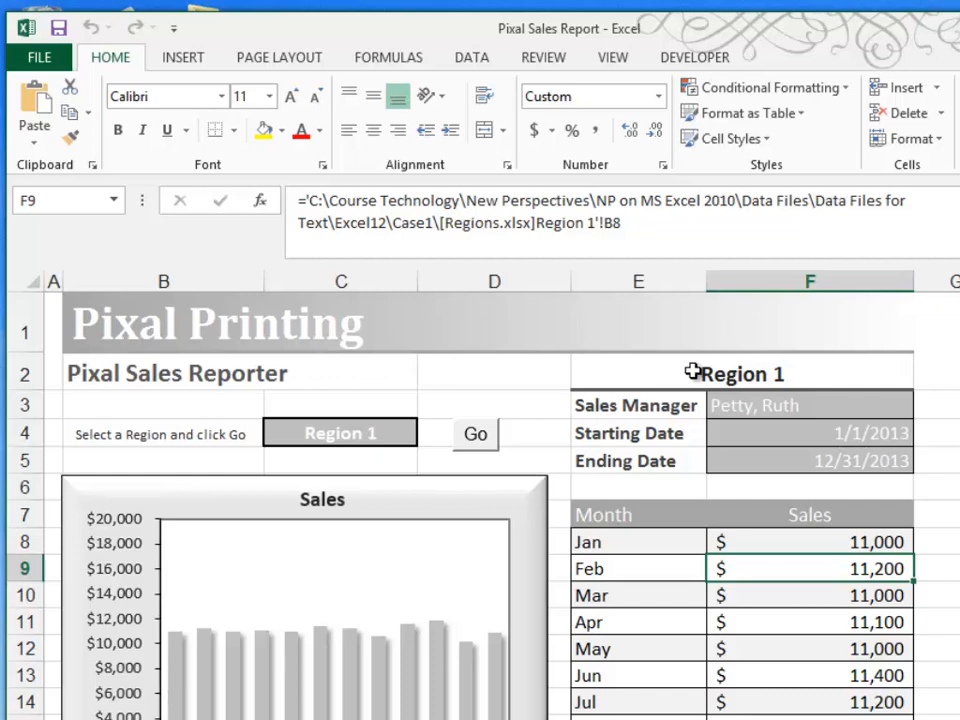
left_click(475, 434)
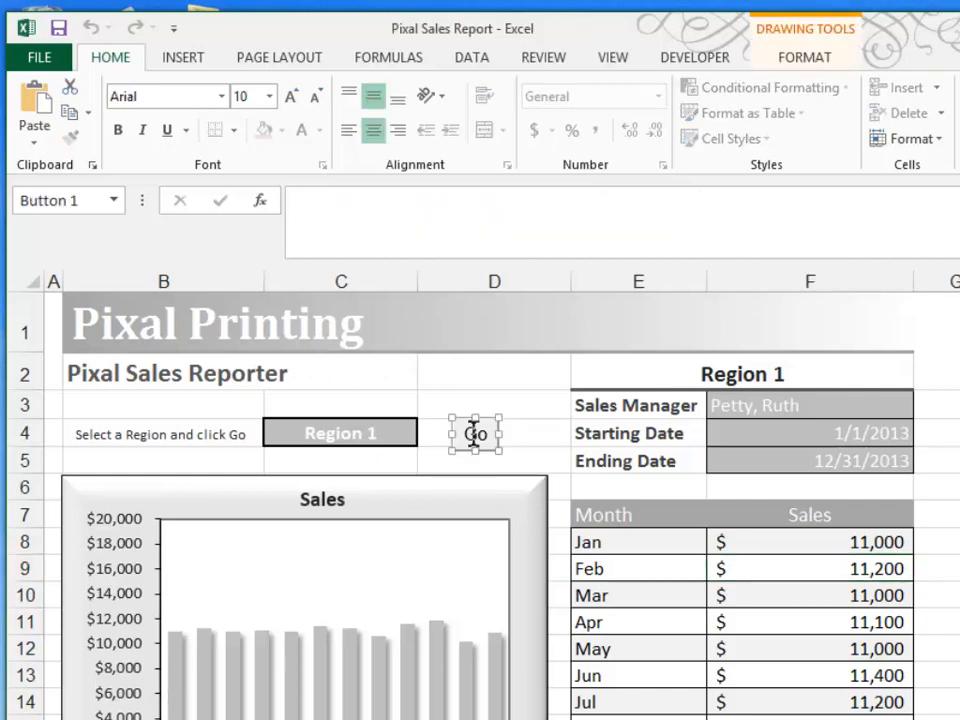
Assign the Go button a new macro named Retrieve_Sales.
right_click(475, 433)
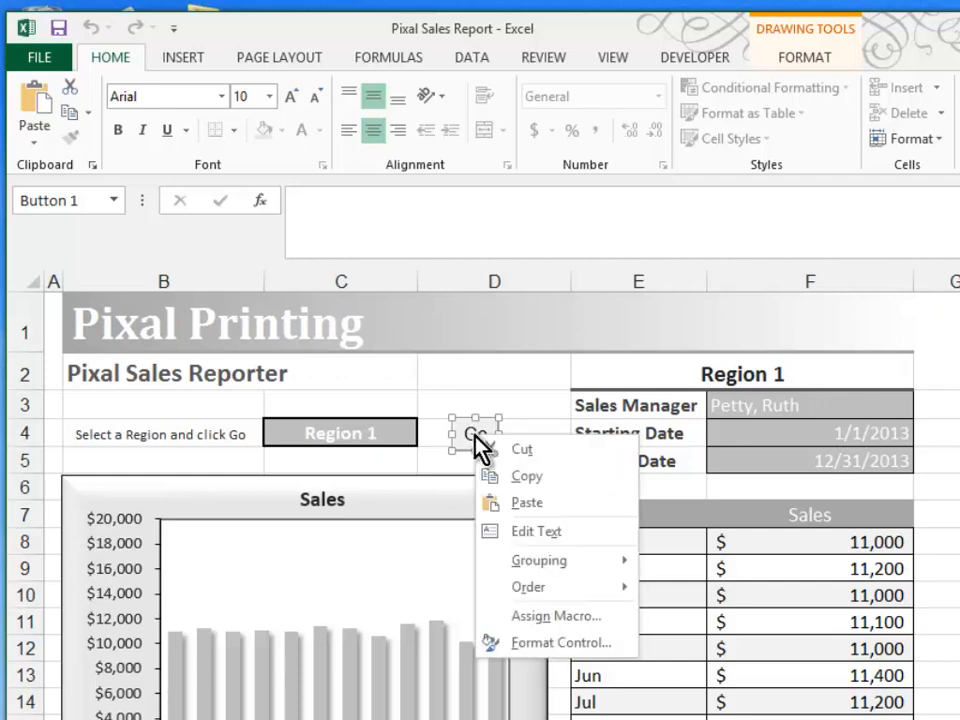
mouse_move(540, 615)
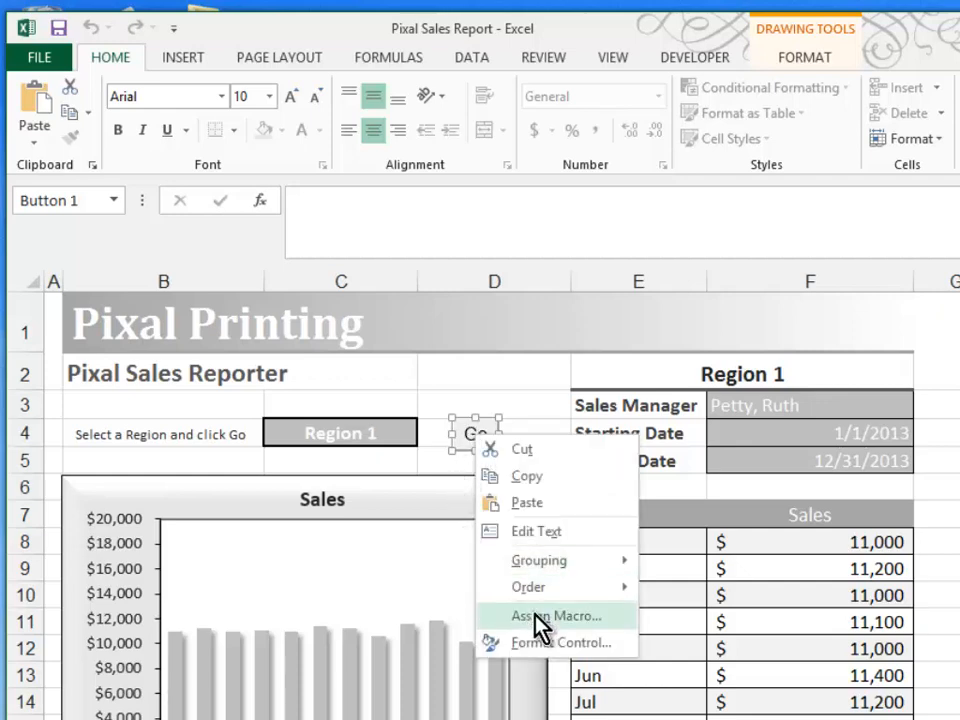
left_click(555, 615)
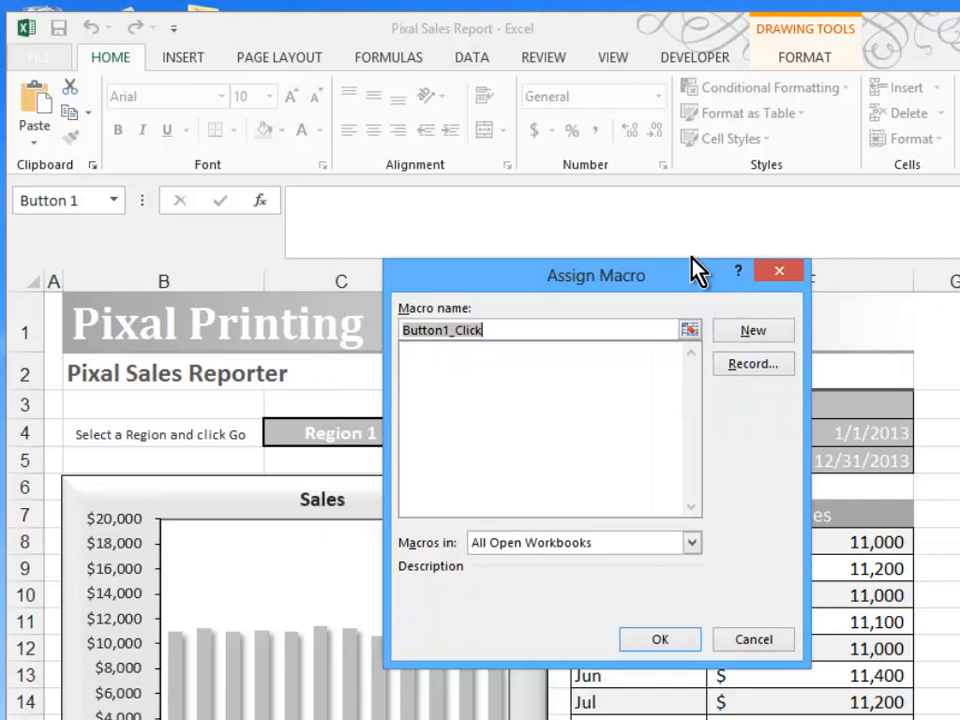
left_click_drag(596, 275, 605, 219)
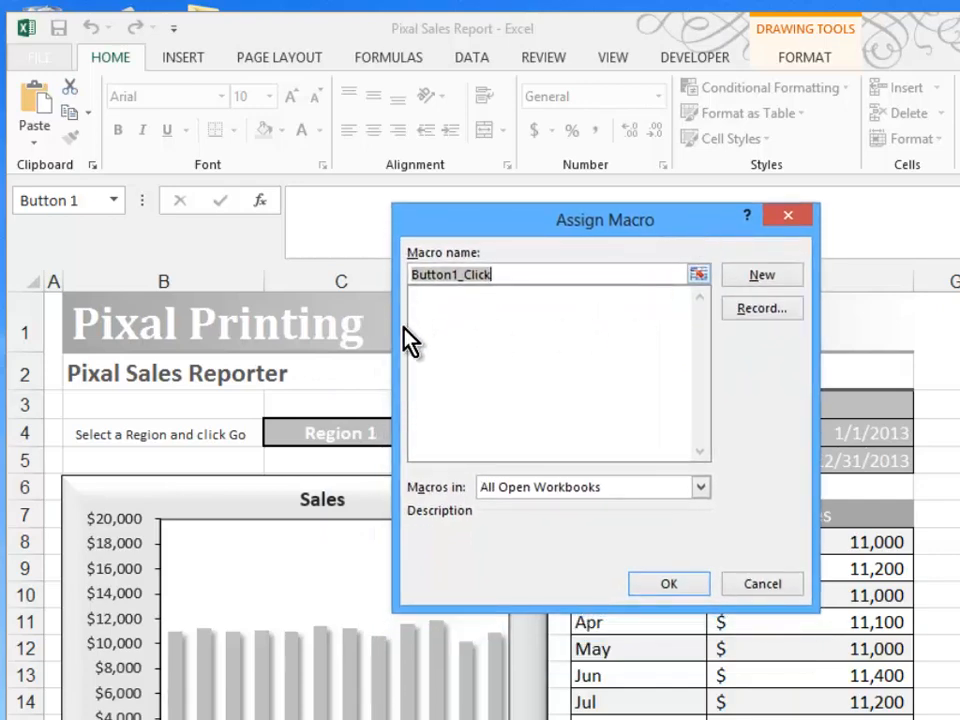
mouse_move(530, 330)
type("R")
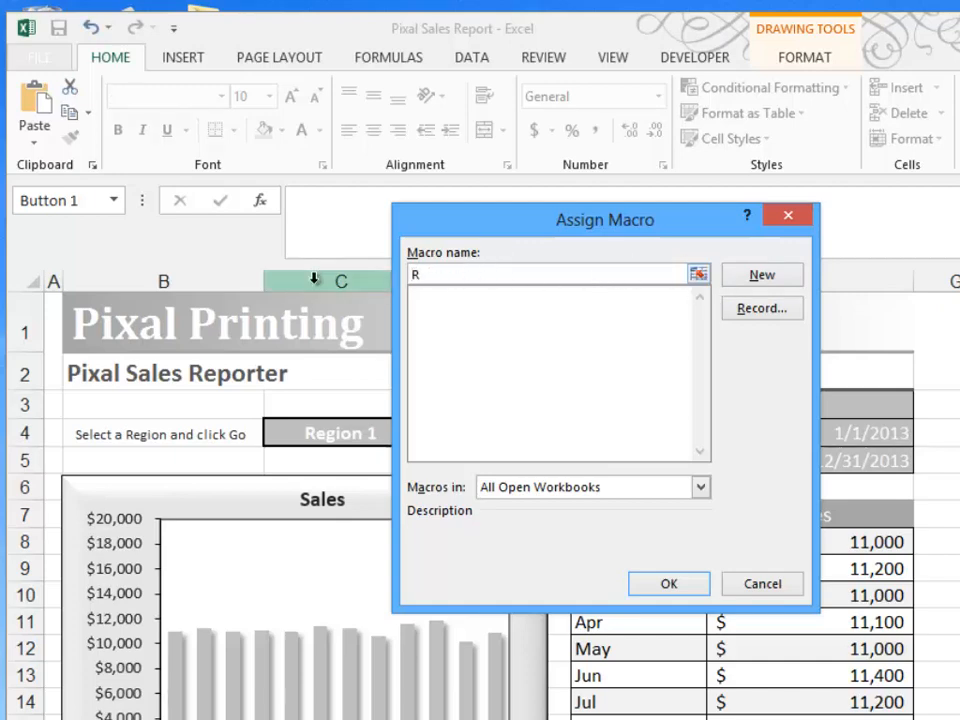
type("etrieve_Sales")
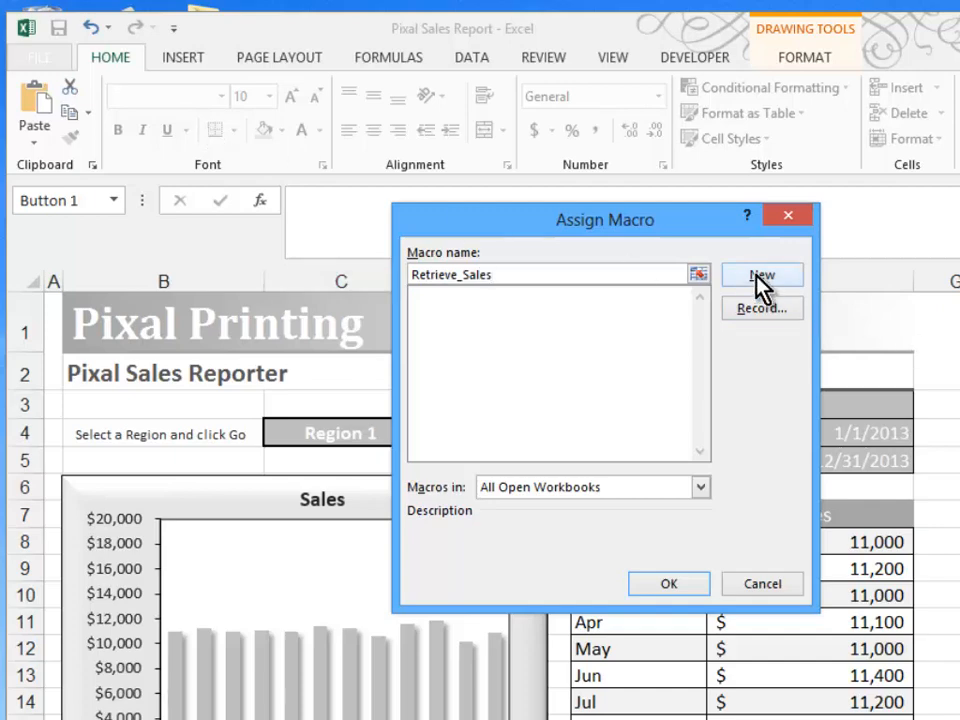
left_click(762, 275)
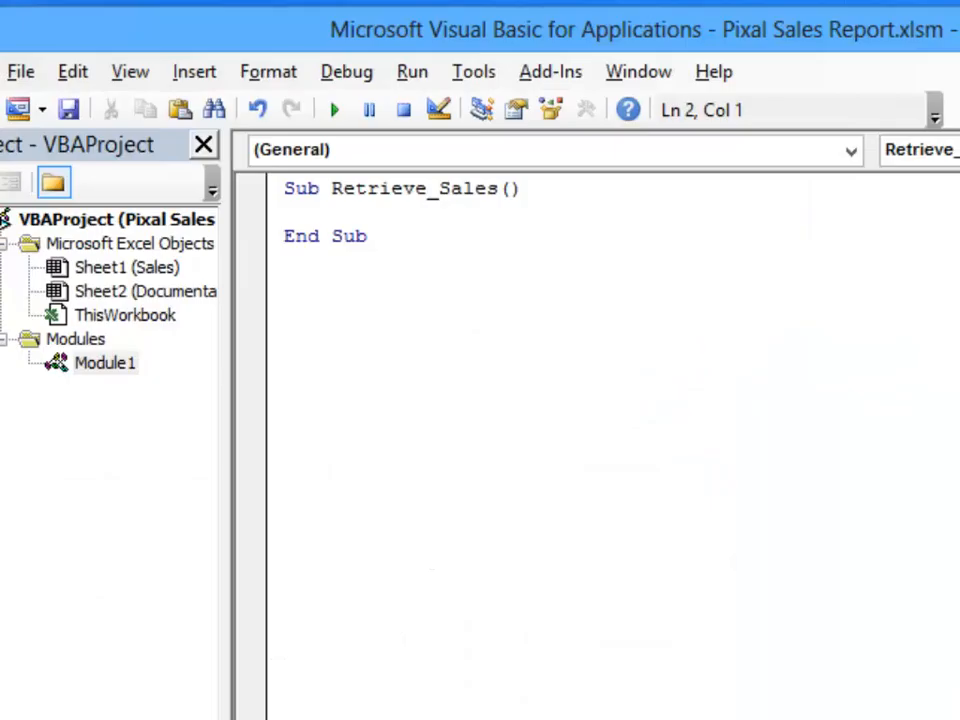
mouse_move(850, 632)
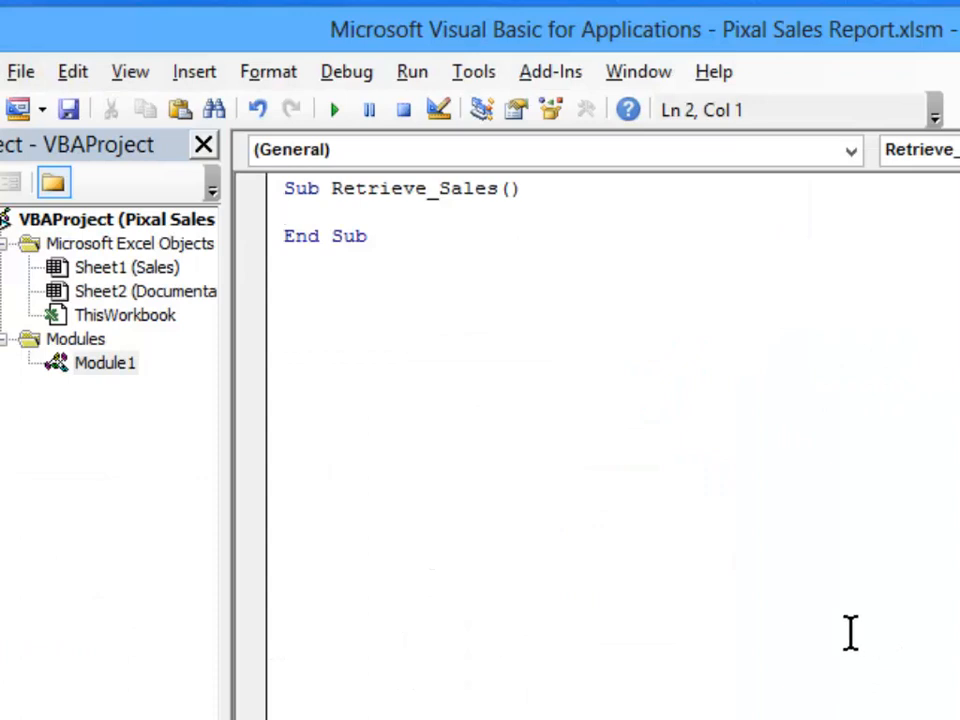
mouse_move(320, 190)
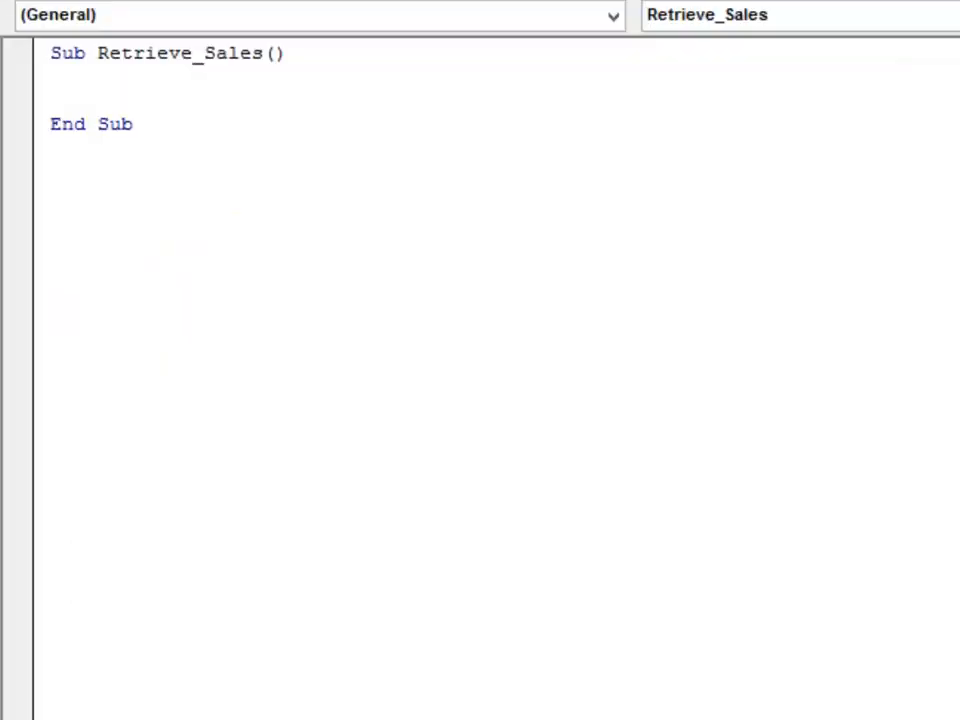
mouse_move(82, 62)
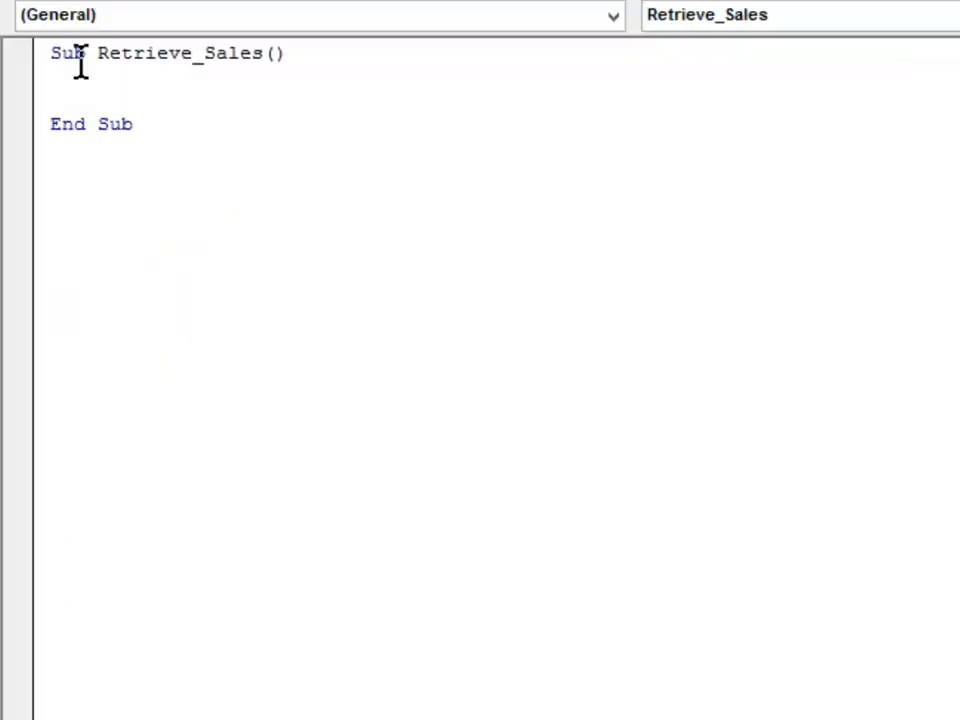
Start coding the StatusBar, ScreenUpdating and Replace statements inside Retrieve_Sales.
left_click(52, 79)
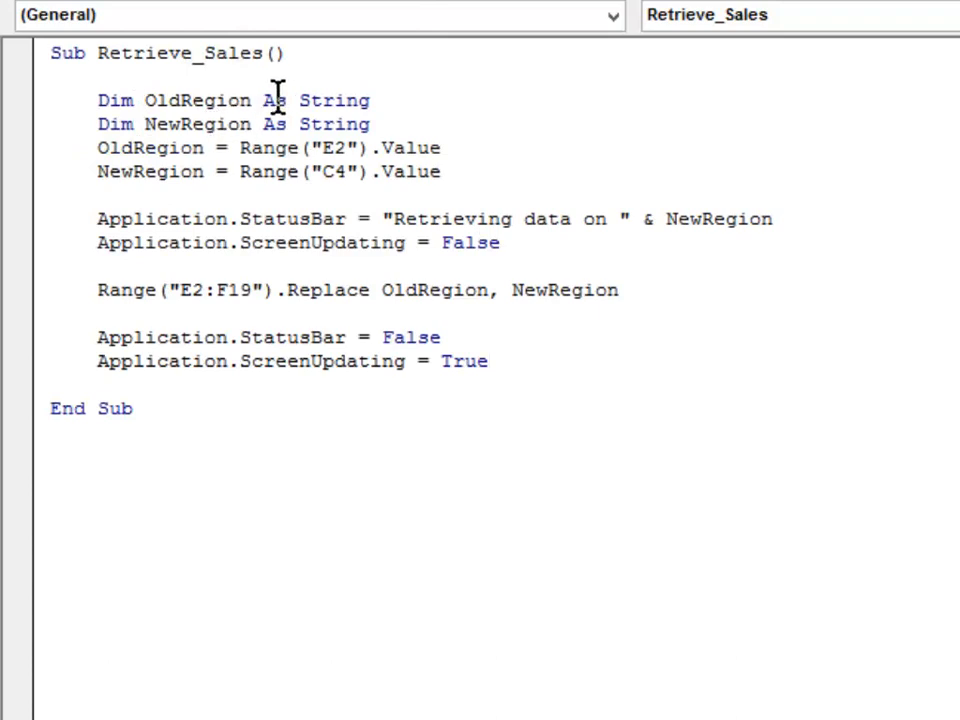
mouse_move(362, 105)
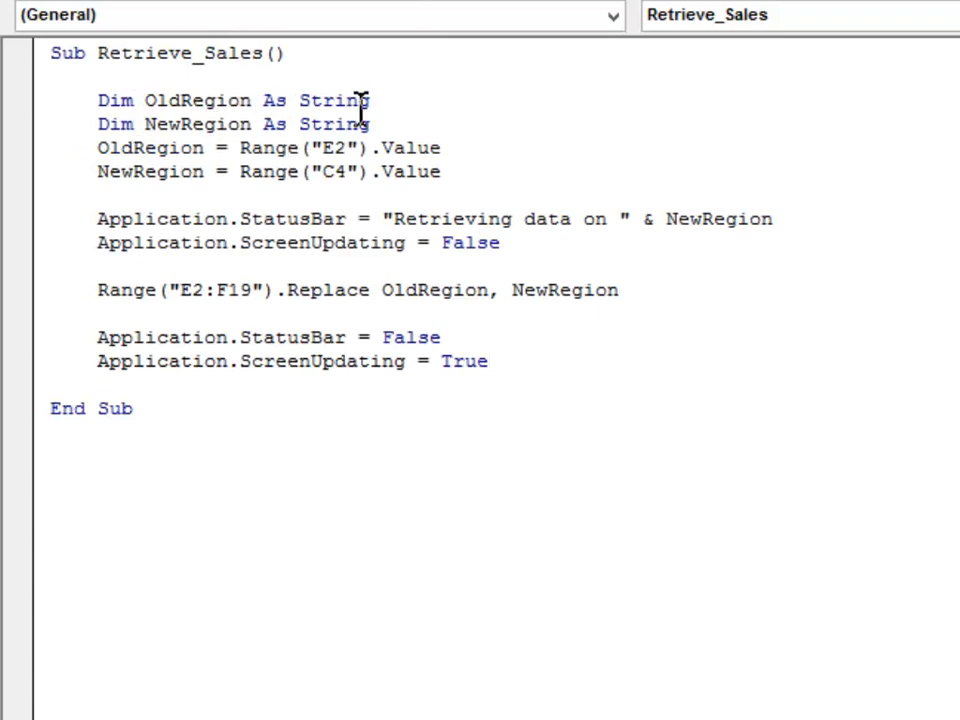
mouse_move(365, 123)
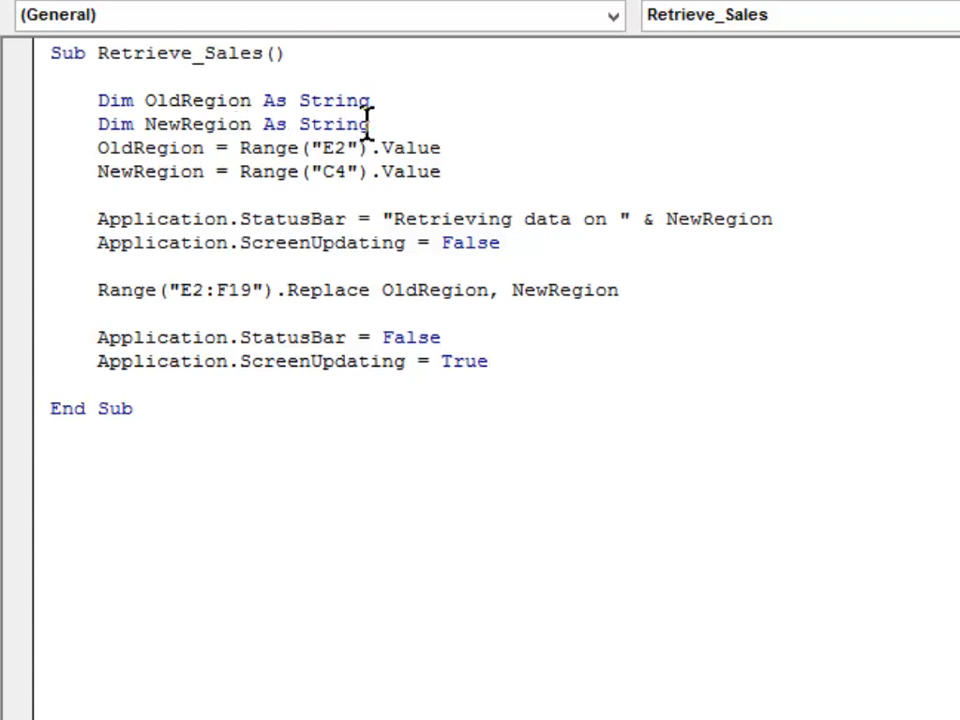
mouse_move(225, 190)
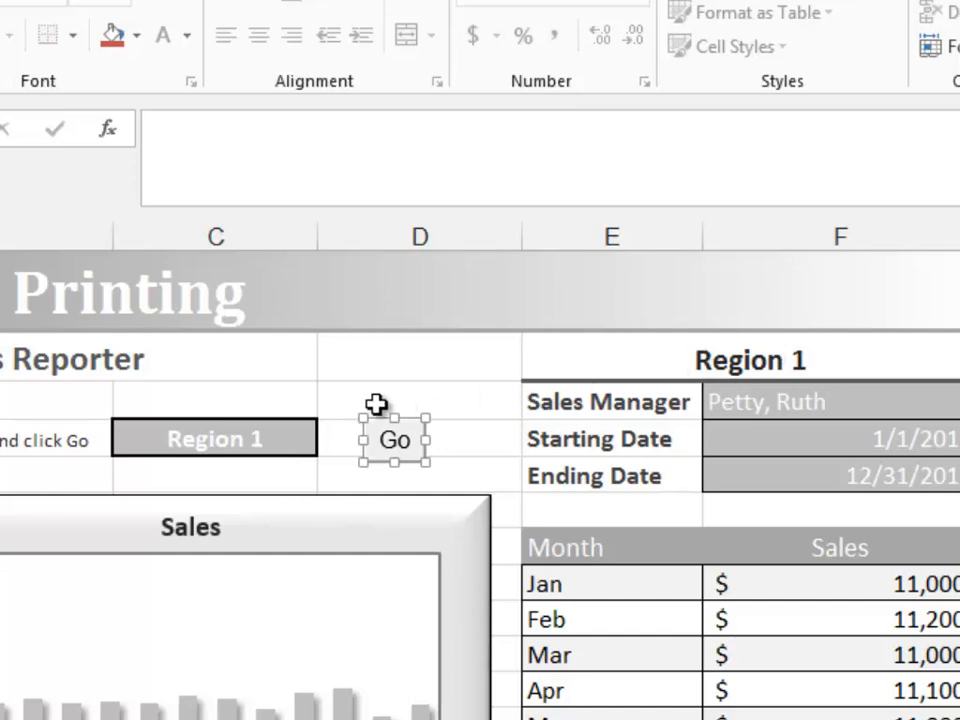
Select the Go form button on the Sales sheet in Excel.
left_click(331, 439)
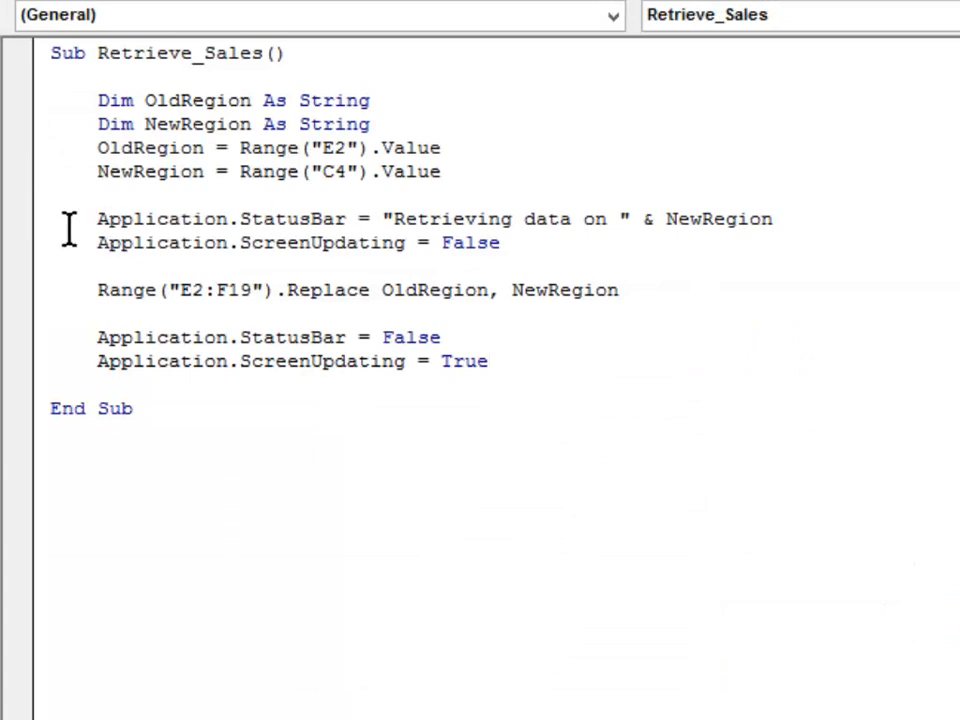
mouse_move(360, 218)
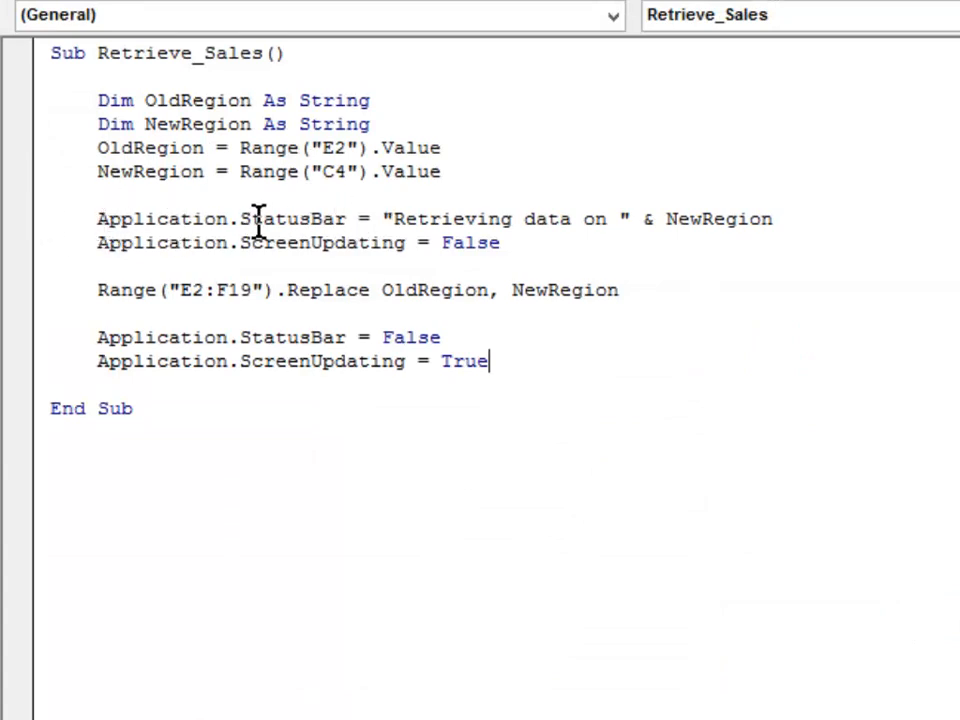
mouse_move(385, 218)
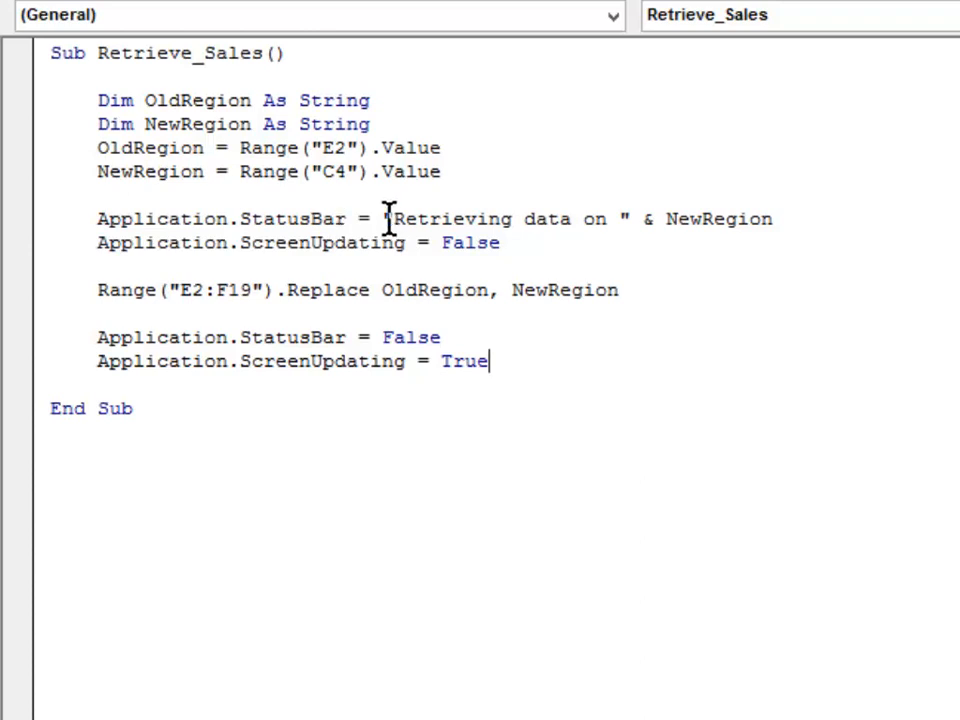
mouse_move(620, 220)
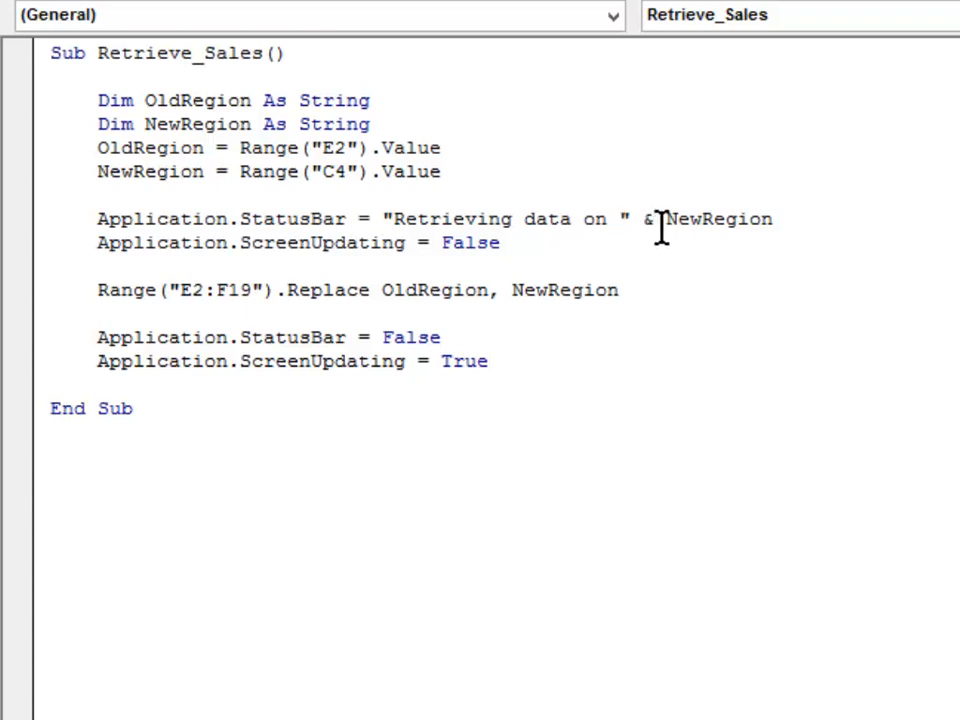
mouse_move(755, 253)
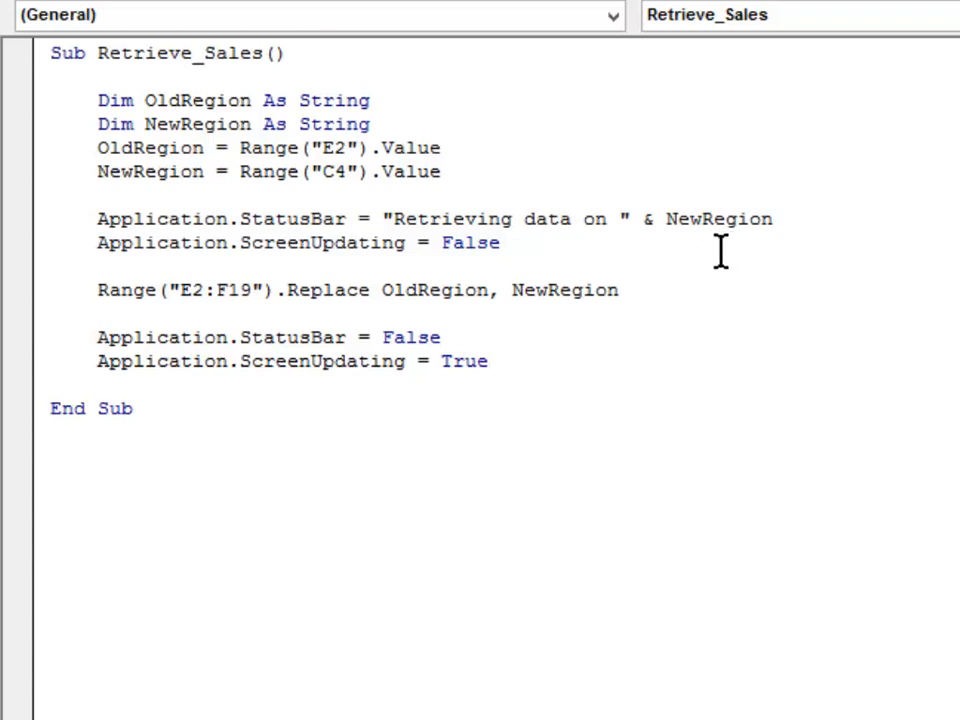
Check that Retrieve_Sales clears the status message and restores screen updating.
left_click(488, 361)
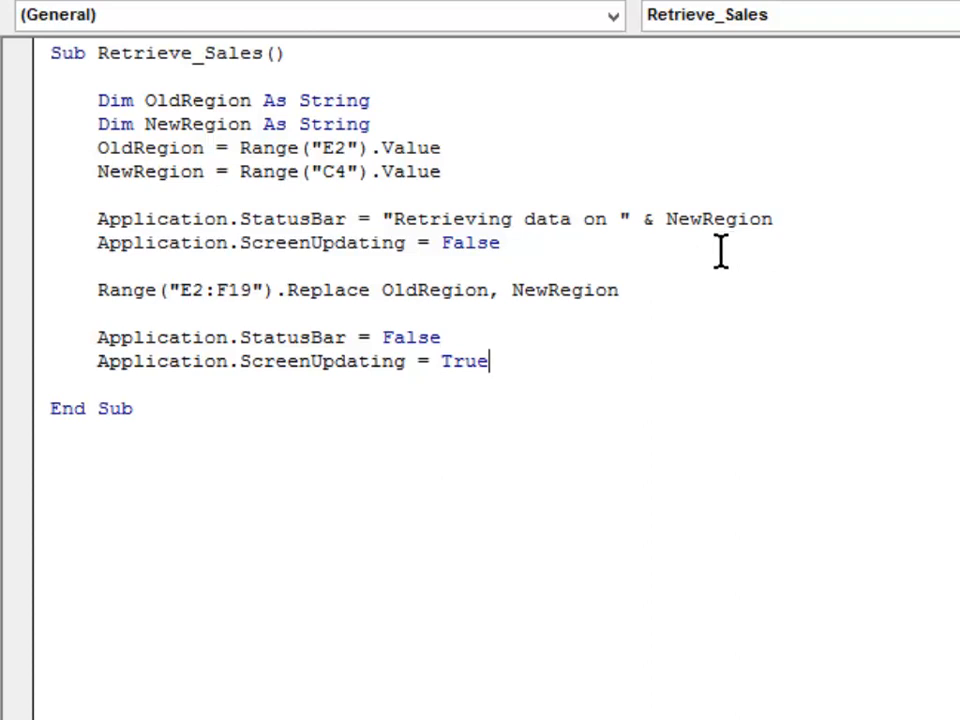
mouse_move(521, 218)
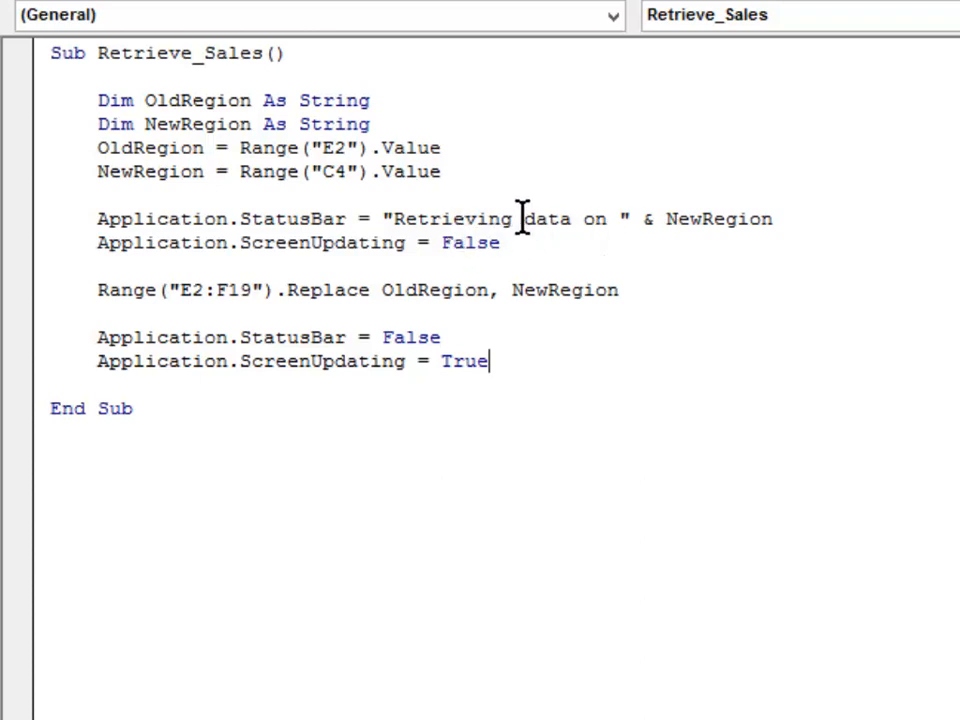
mouse_move(630, 250)
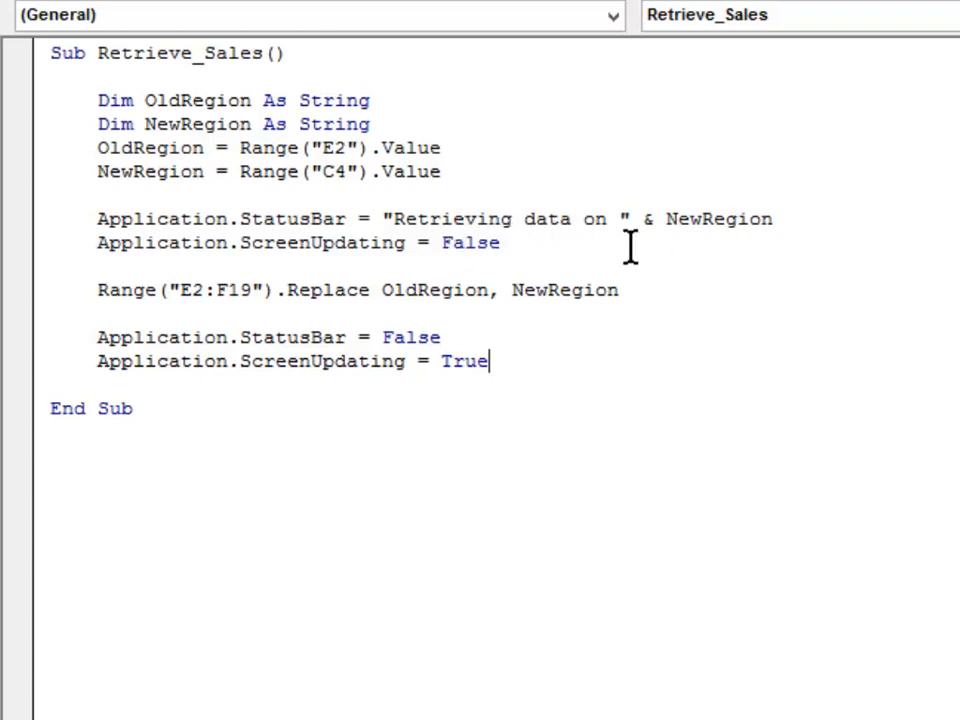
mouse_move(415, 242)
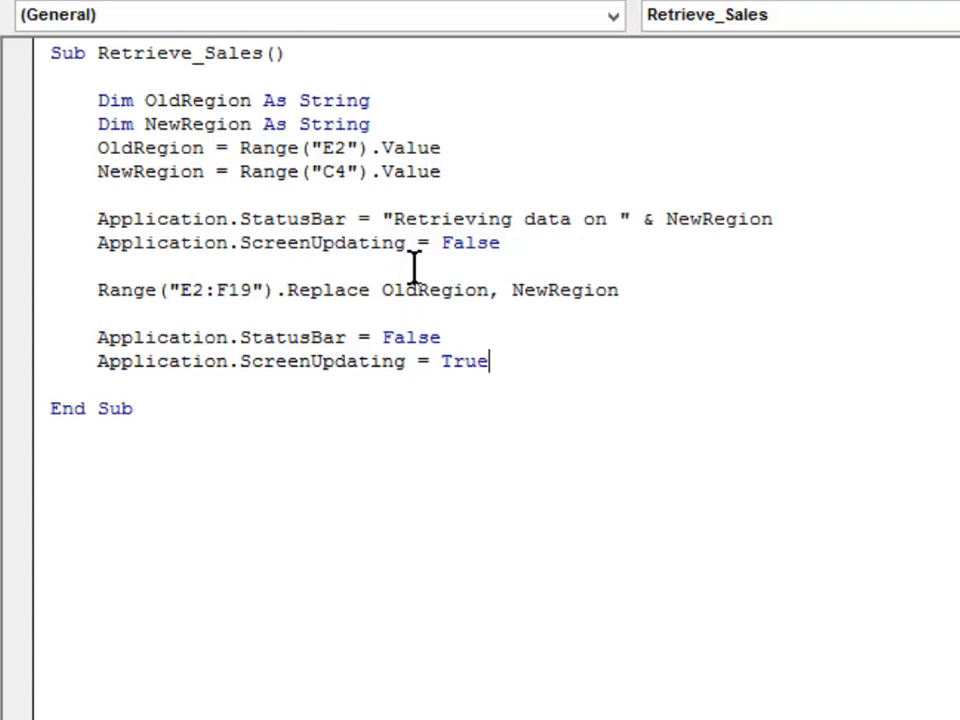
mouse_move(550, 258)
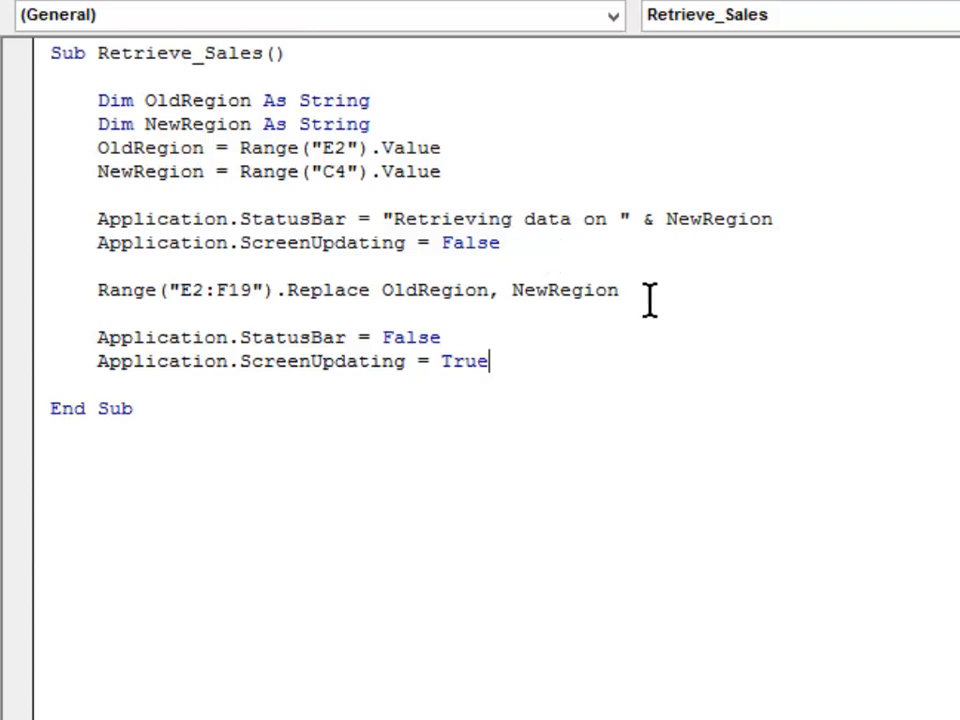
mouse_move(715, 345)
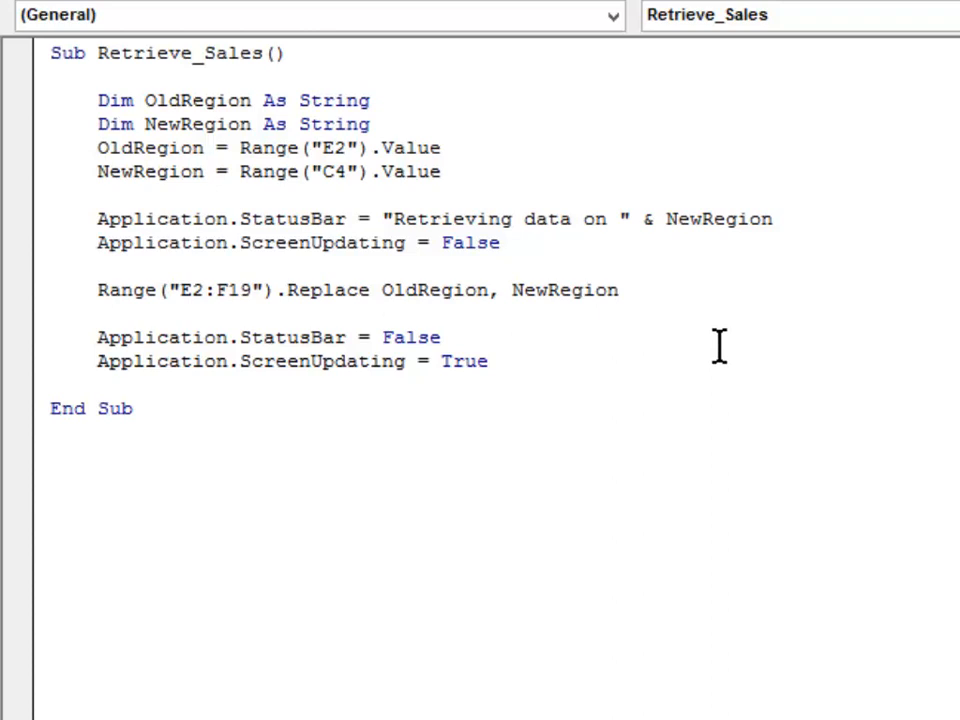
left_click(619, 290)
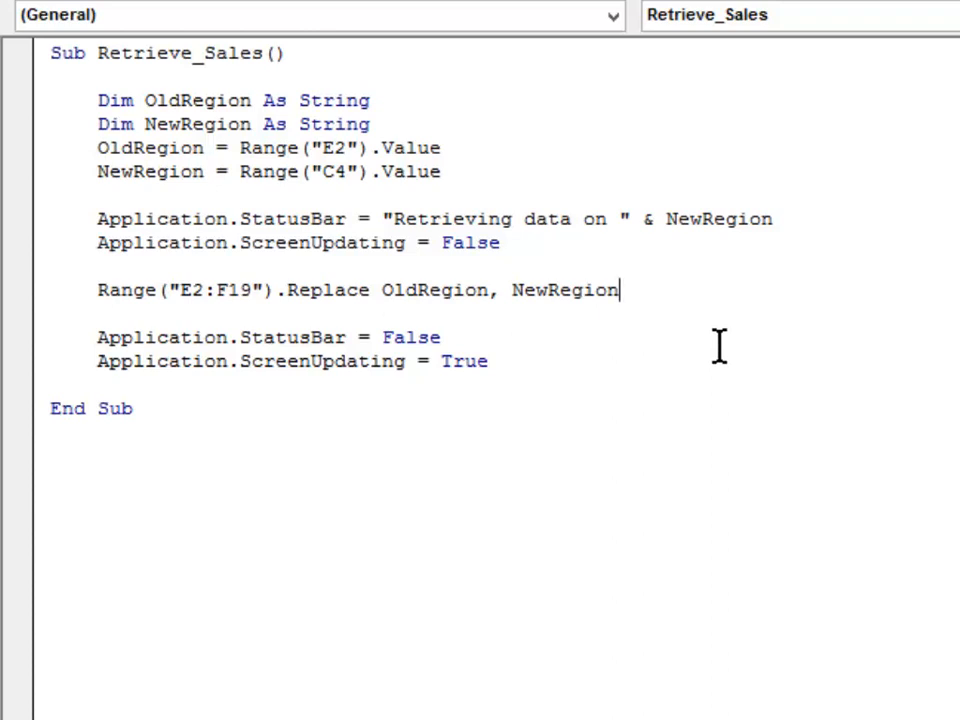
mouse_move(470, 337)
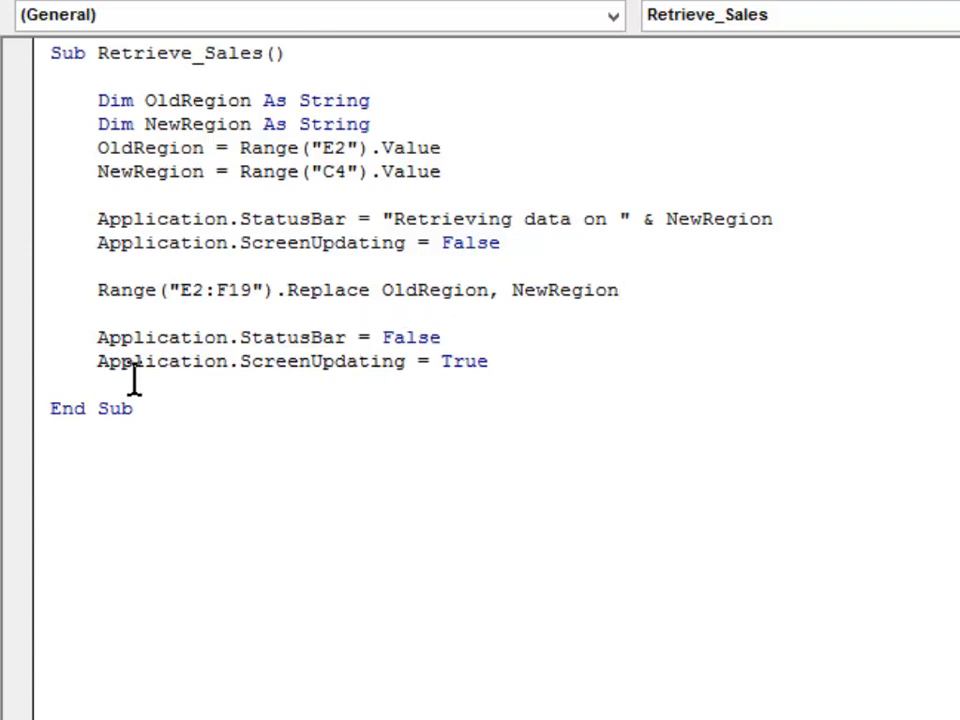
mouse_move(505, 375)
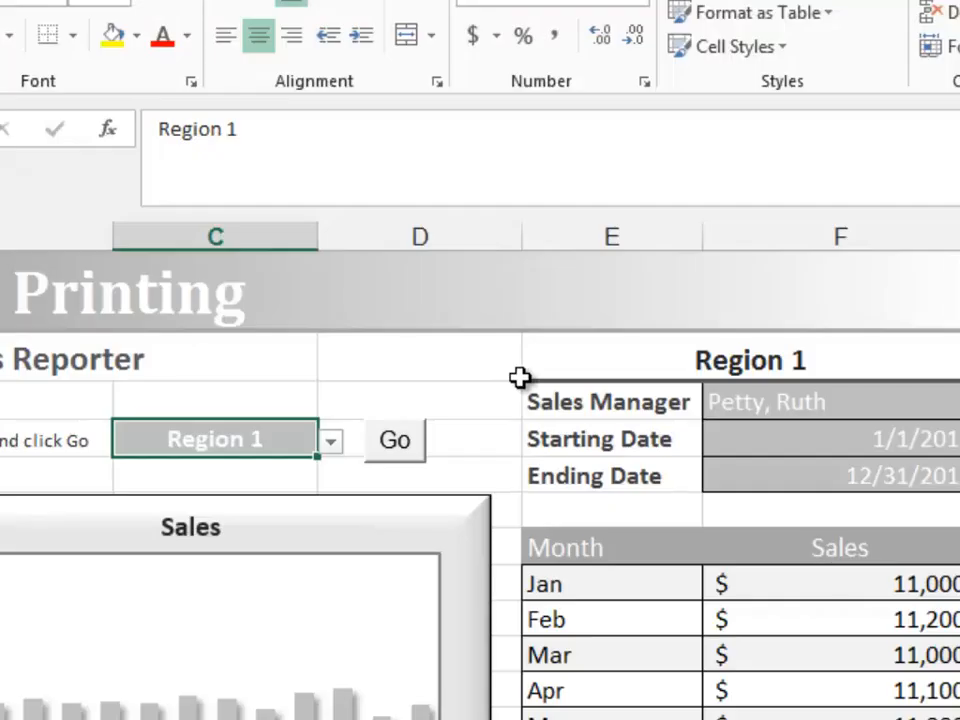
Choose Region 3 in C4 and run Go to load its report.
left_click(329, 440)
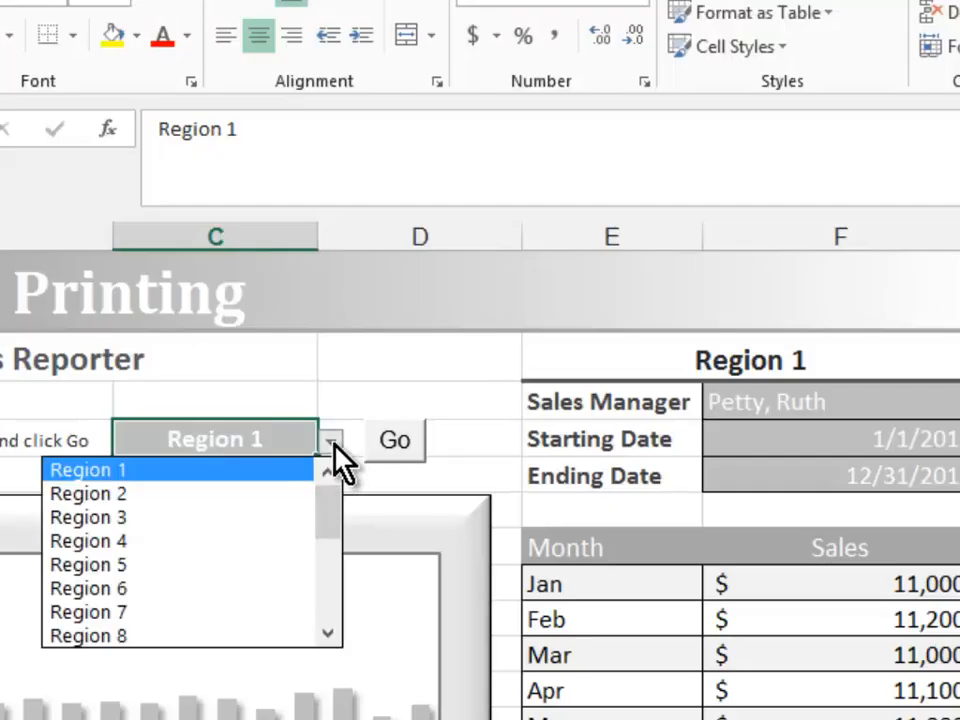
left_click(87, 517)
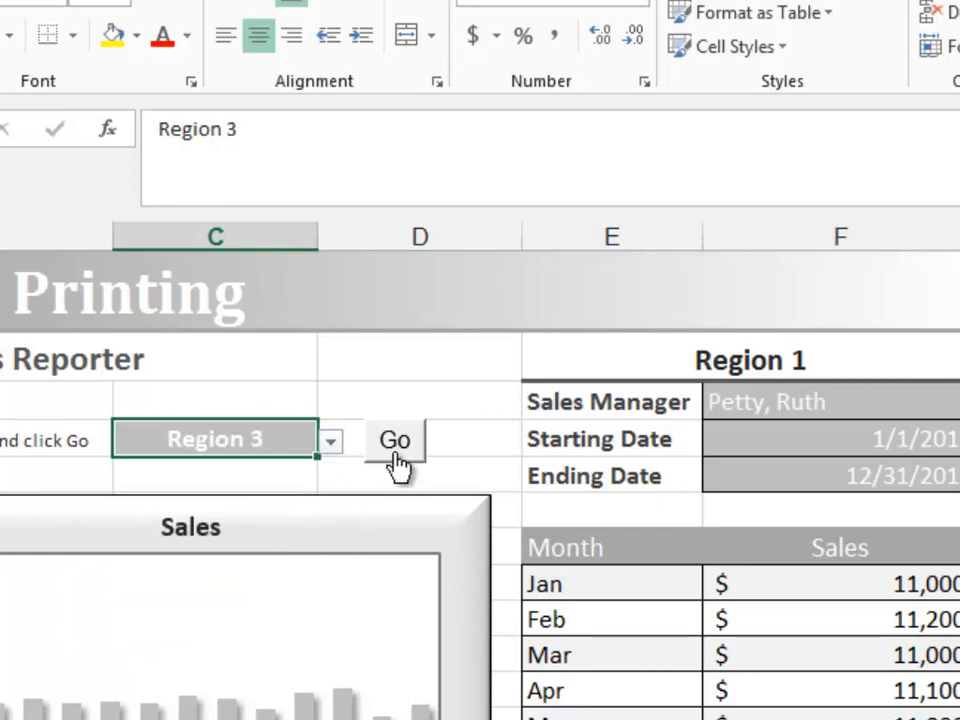
left_click(394, 440)
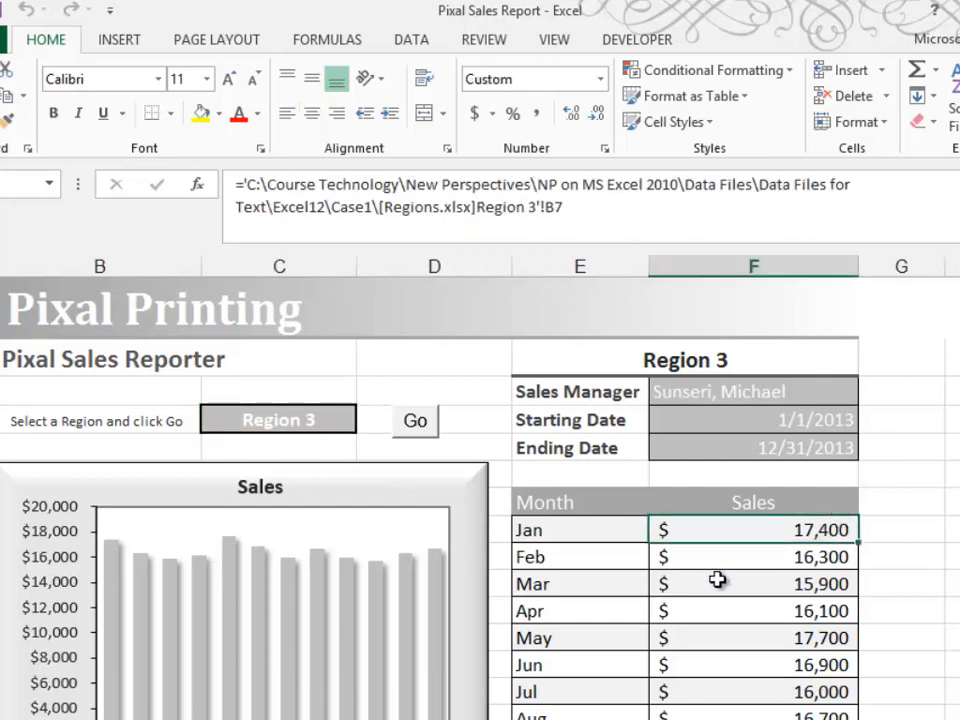
mouse_move(505, 270)
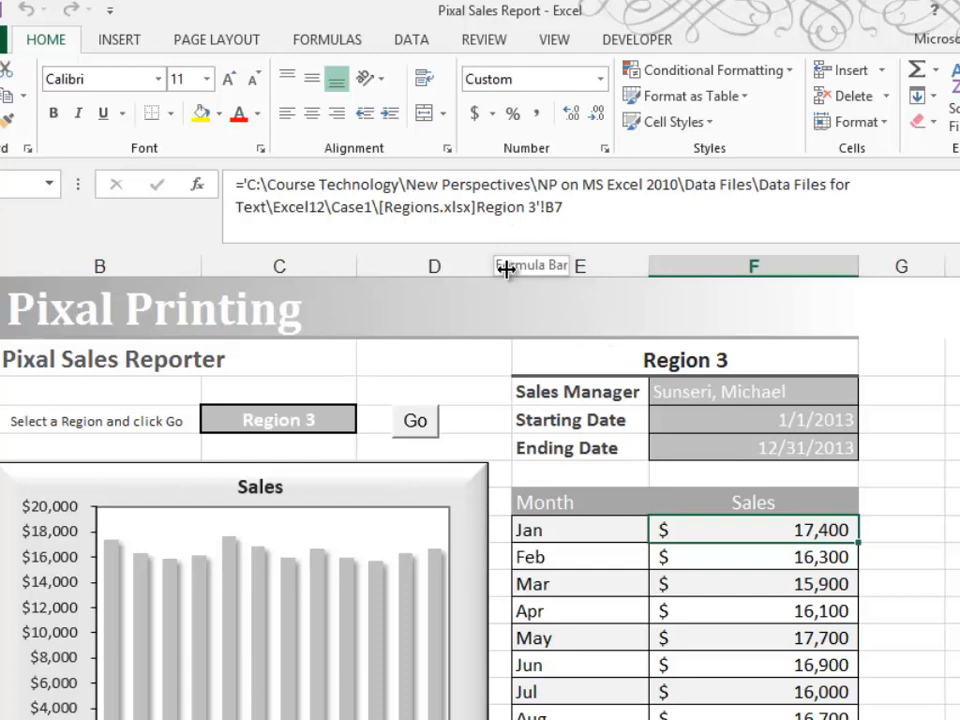
Choose Region 15 in C4 and run Go to load its manager and sales.
left_click(278, 418)
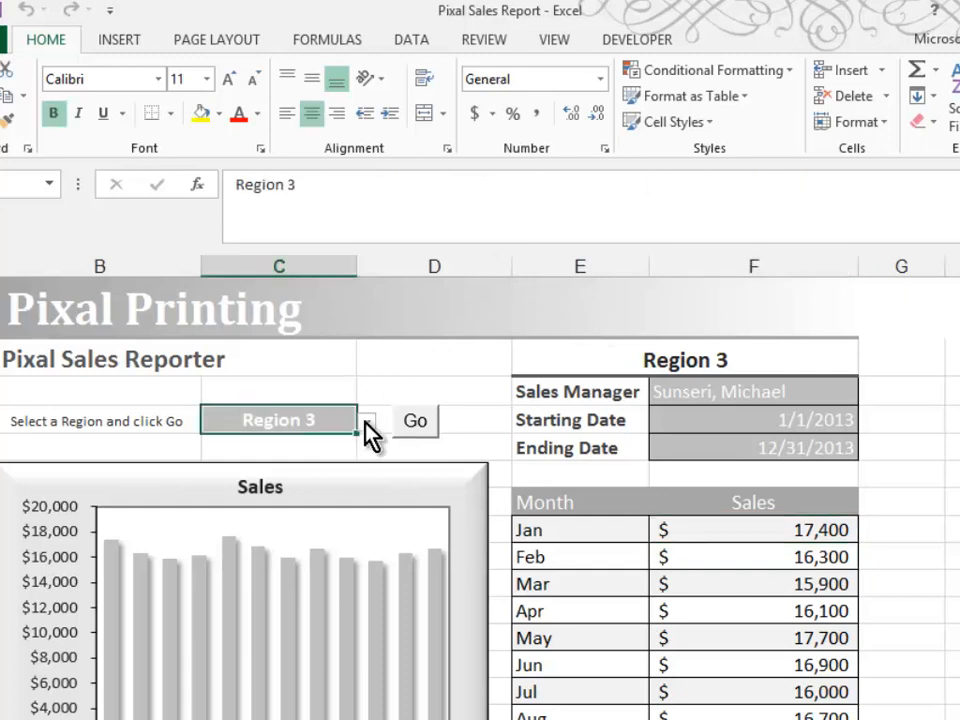
left_click(366, 420)
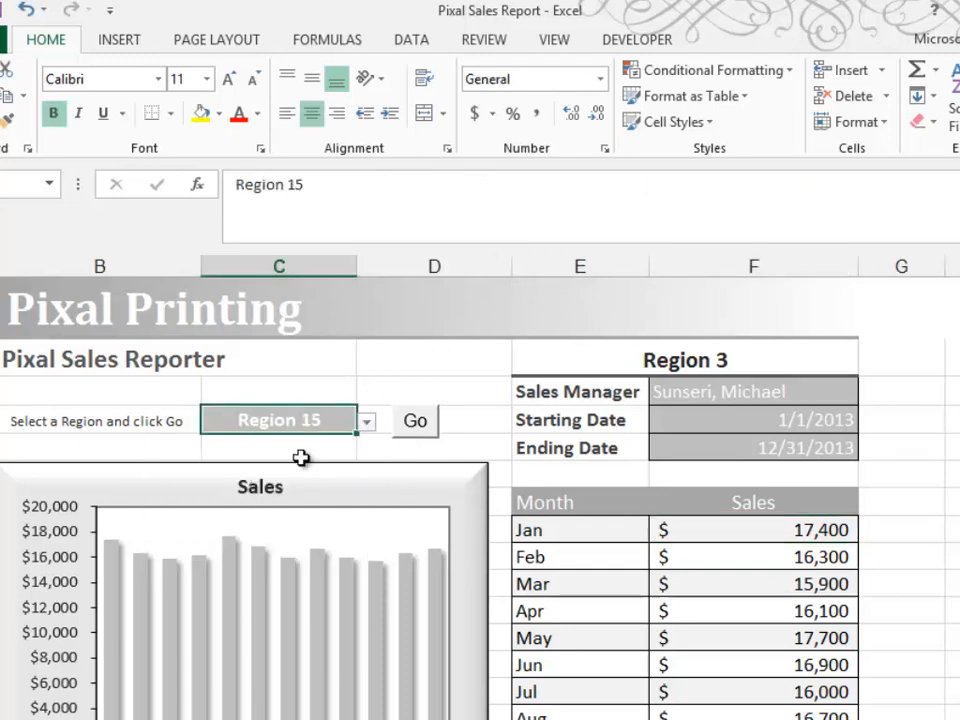
left_click(414, 420)
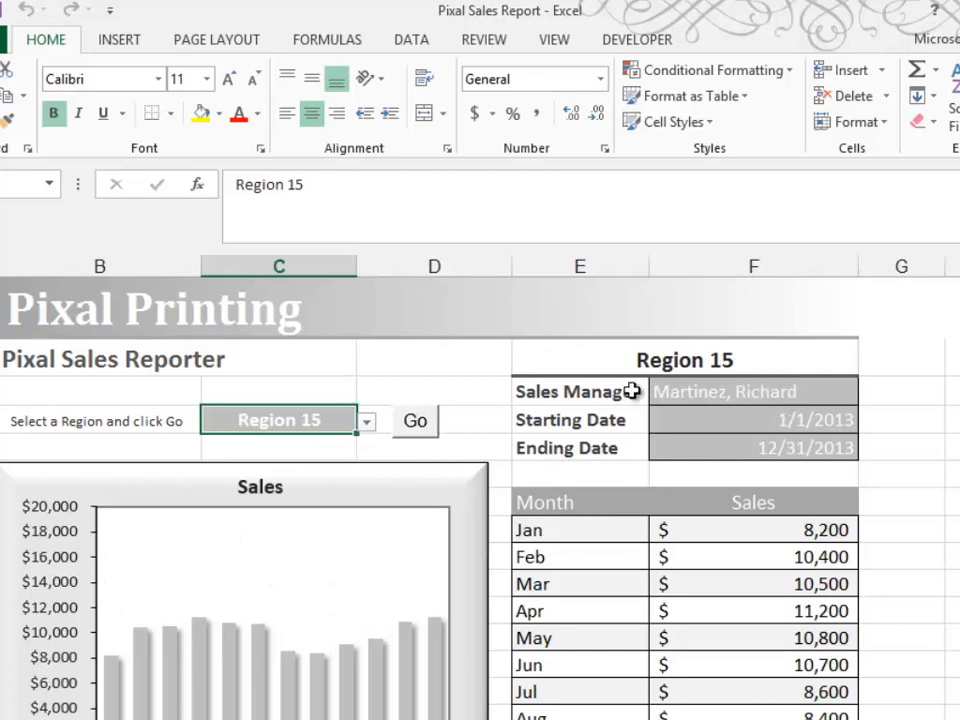
mouse_move(633, 362)
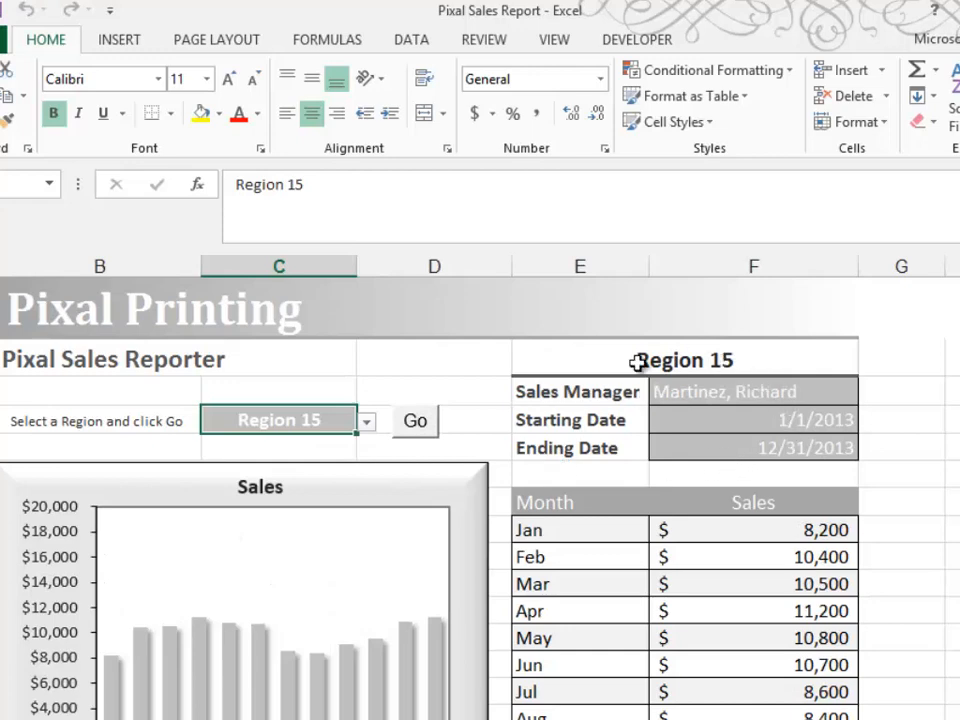
left_click(554, 39)
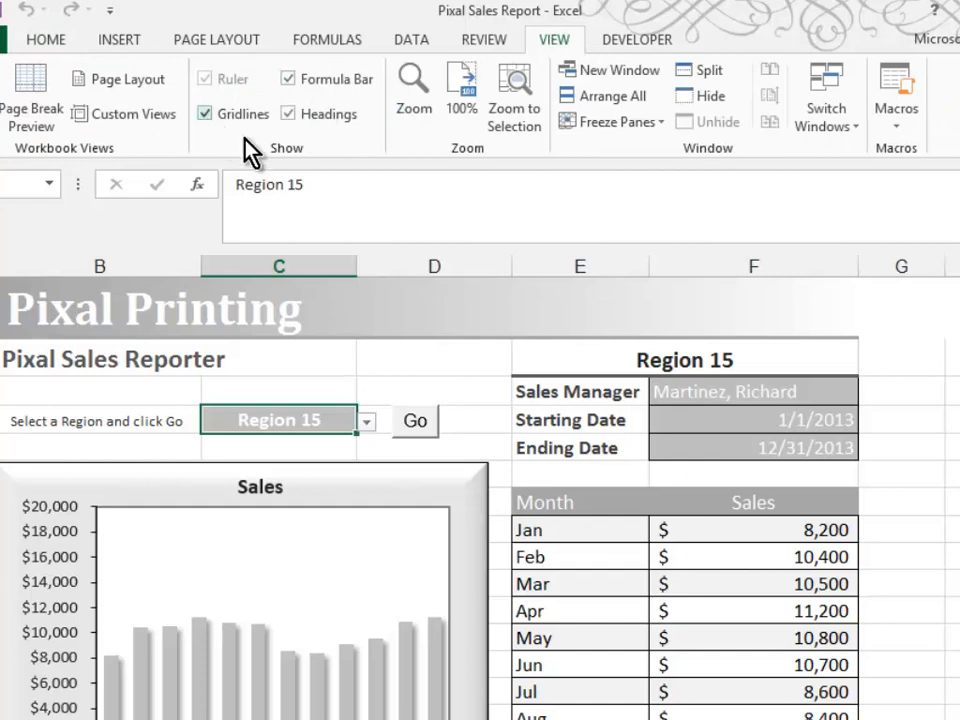
mouse_move(205, 113)
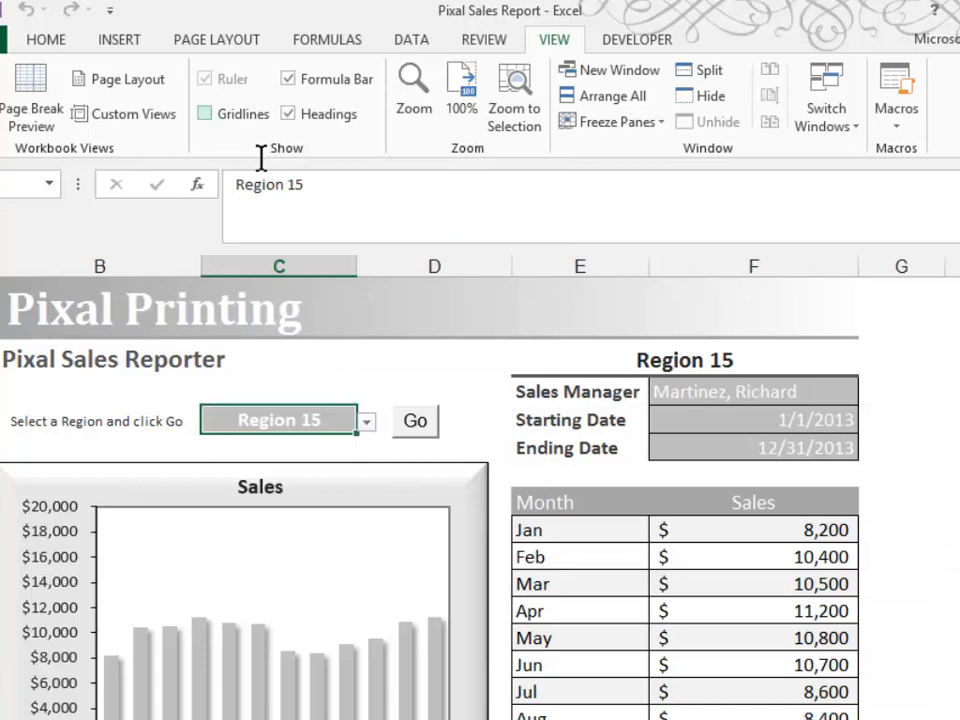
Uncheck Gridlines in the View tab's Show group.
scroll("down", 3)
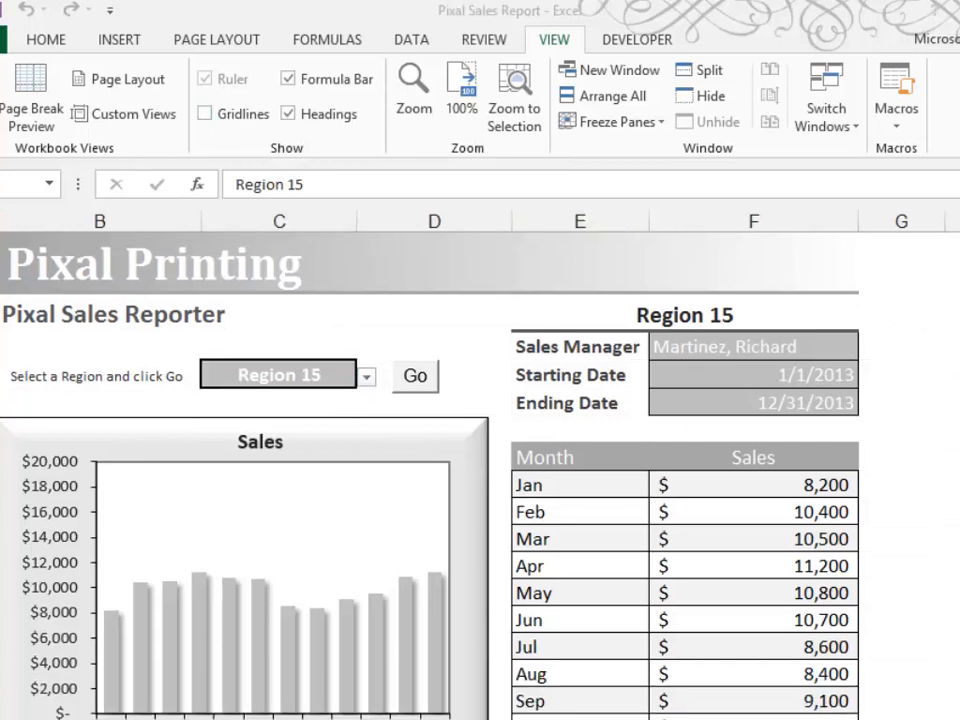